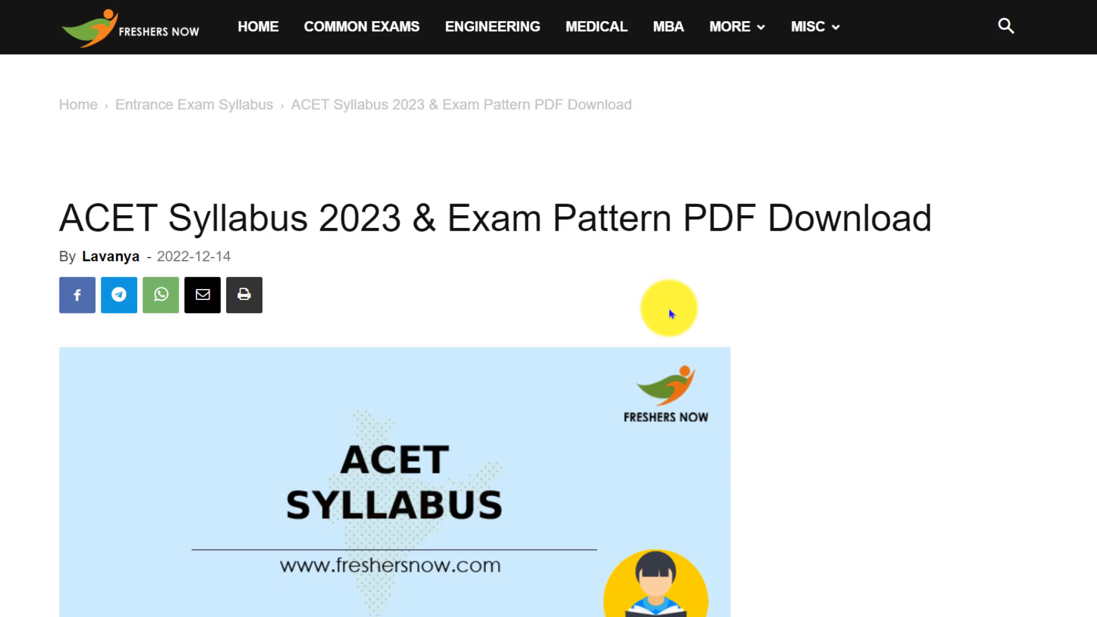
{"action": "scroll", "scroll_direction": "down", "scroll_amount": 3}
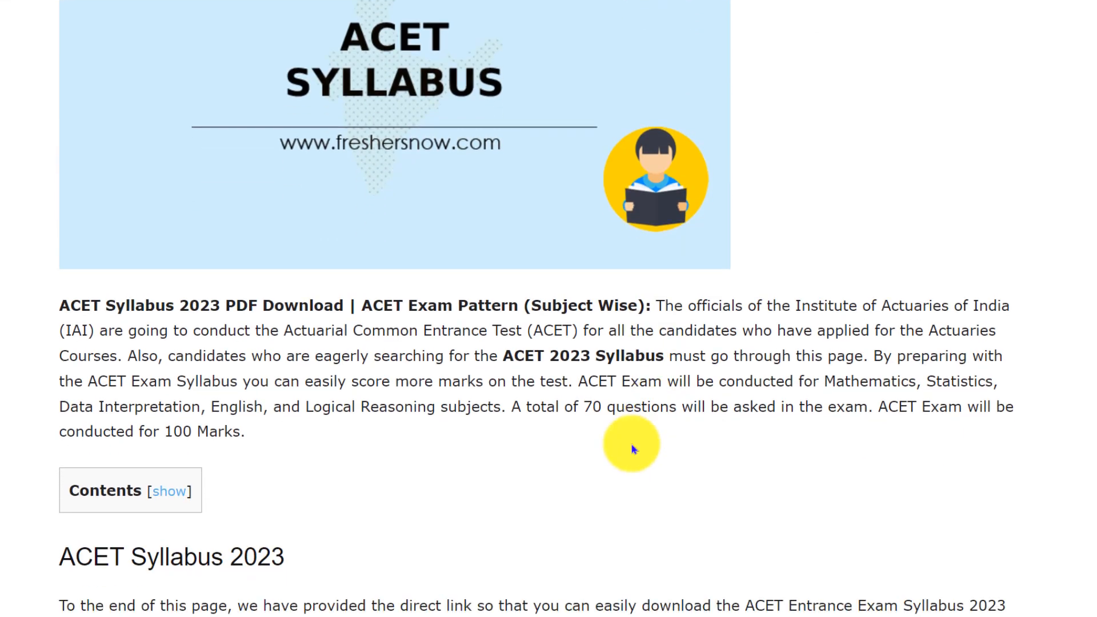
{"action": "scroll", "scroll_direction": "down", "scroll_amount": 3}
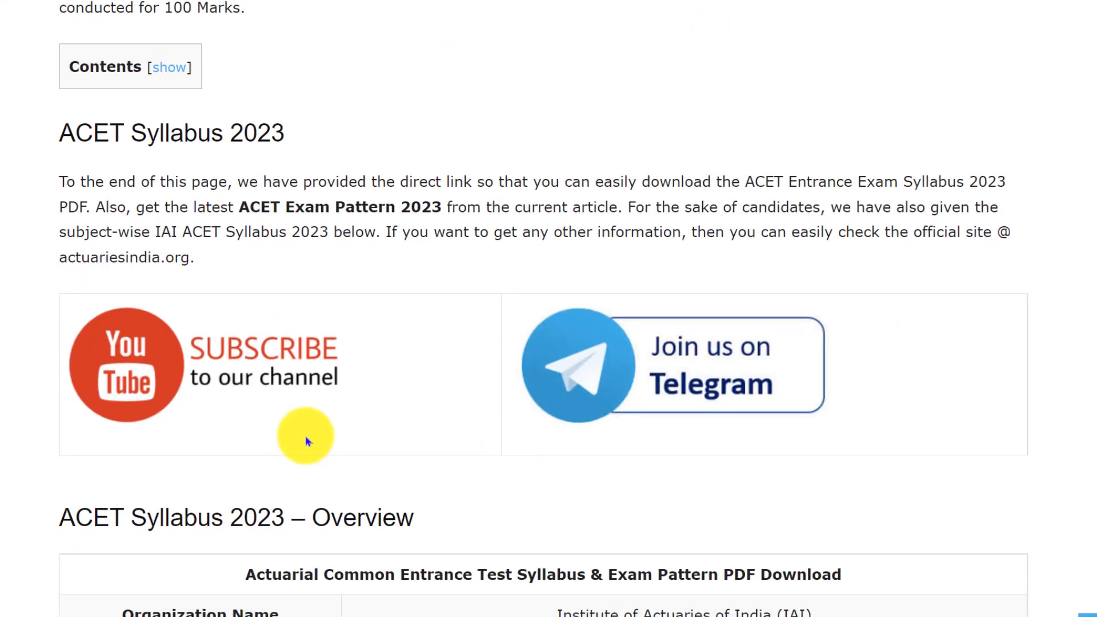
{"action": "scroll", "scroll_direction": "down", "scroll_amount": 3}
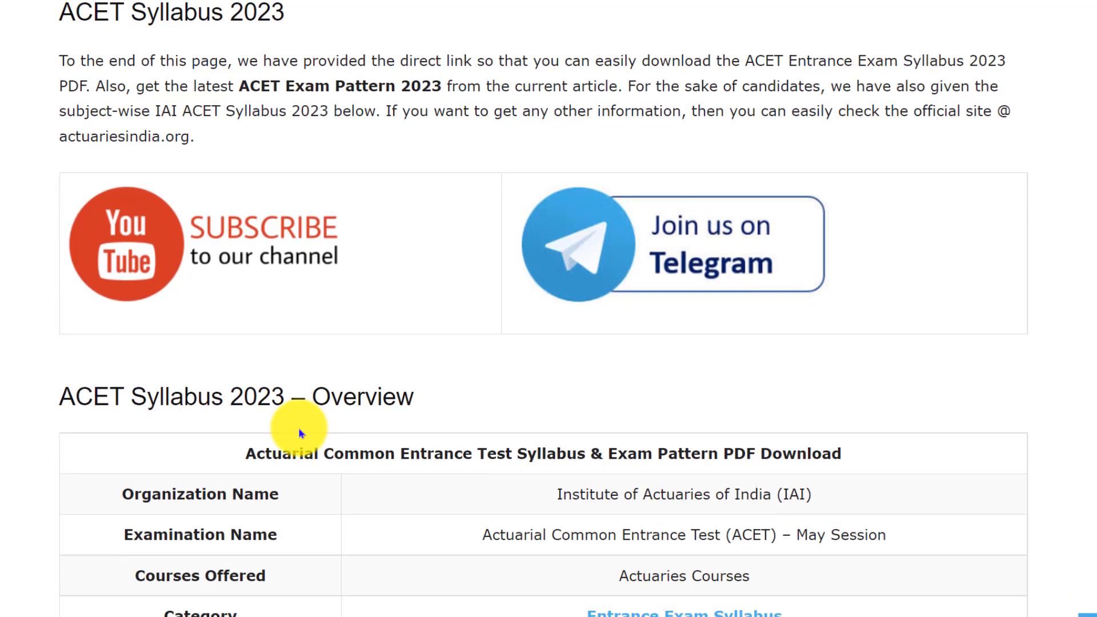
{"action": "scroll", "scroll_direction": "down", "scroll_amount": 3}
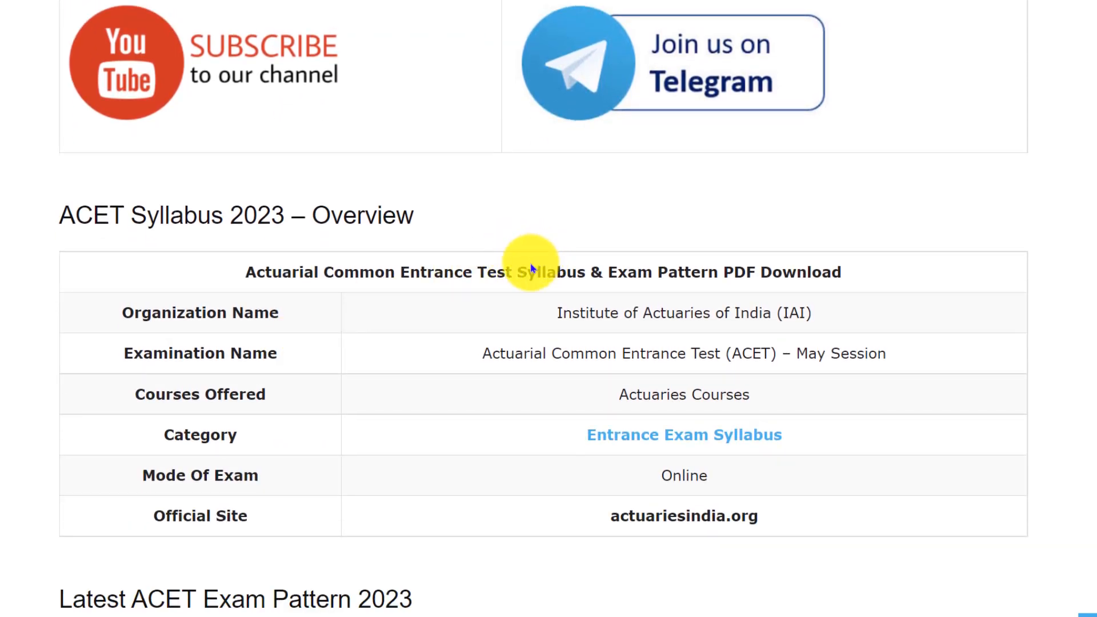
{"action": "mouse_move", "coordinate": [625, 335]}
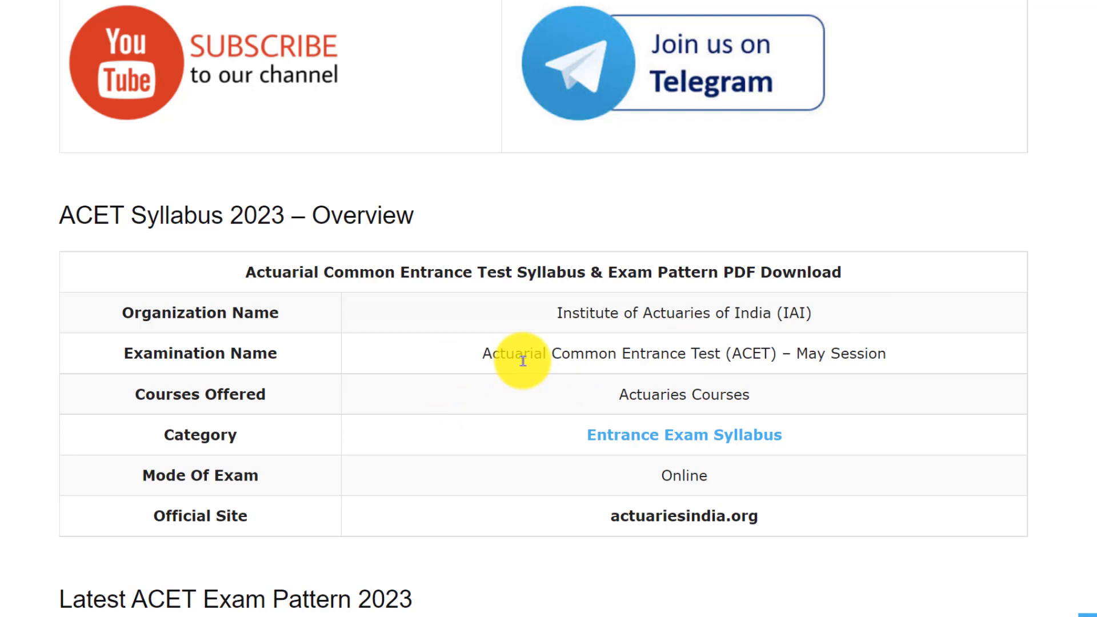
{"action": "mouse_move", "coordinate": [663, 373]}
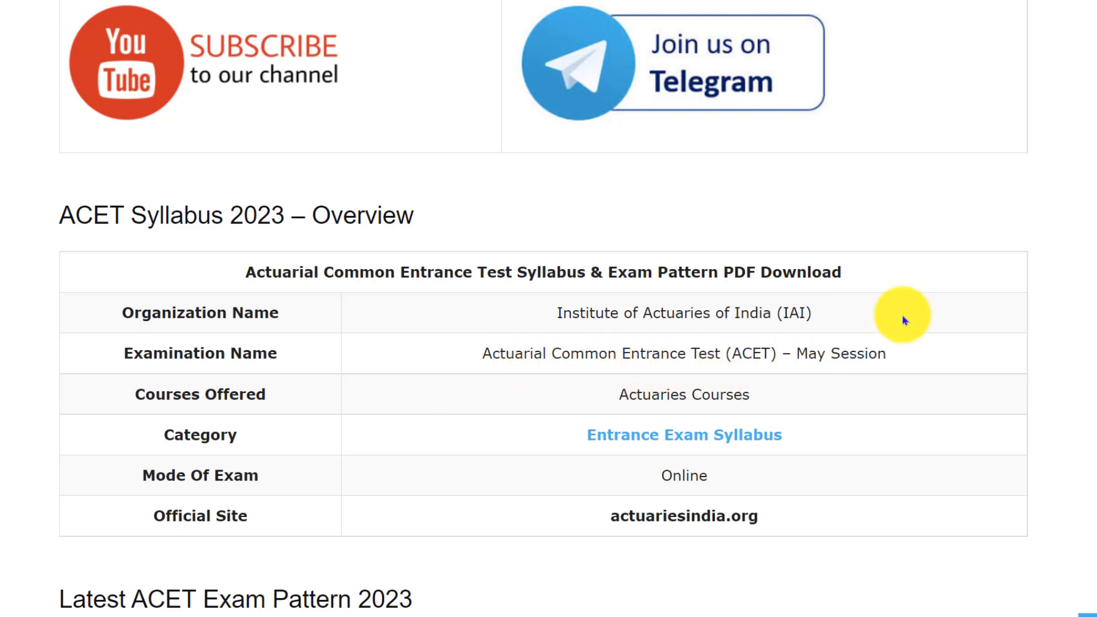
{"action": "mouse_move", "coordinate": [830, 534]}
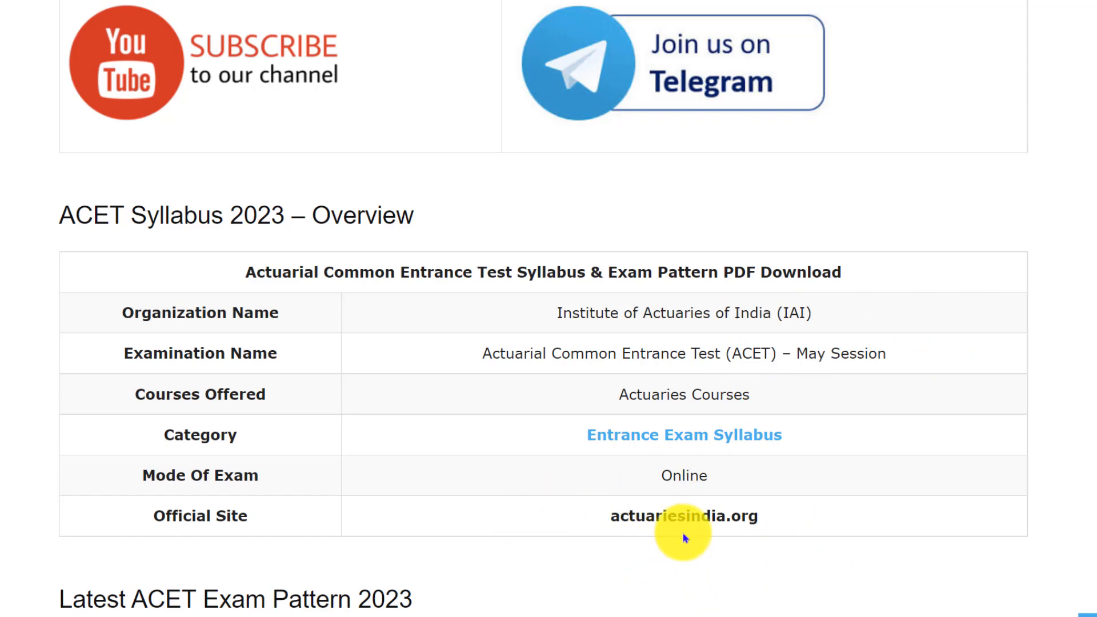
{"action": "scroll", "scroll_direction": "down", "scroll_amount": 3}
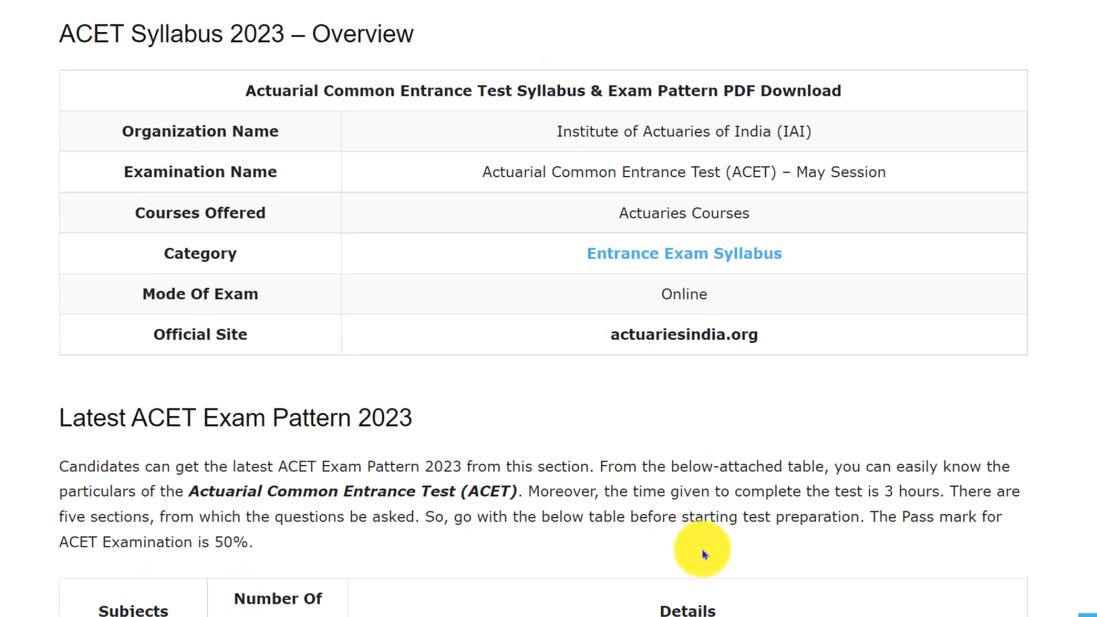
{"action": "scroll", "scroll_direction": "down", "scroll_amount": 3}
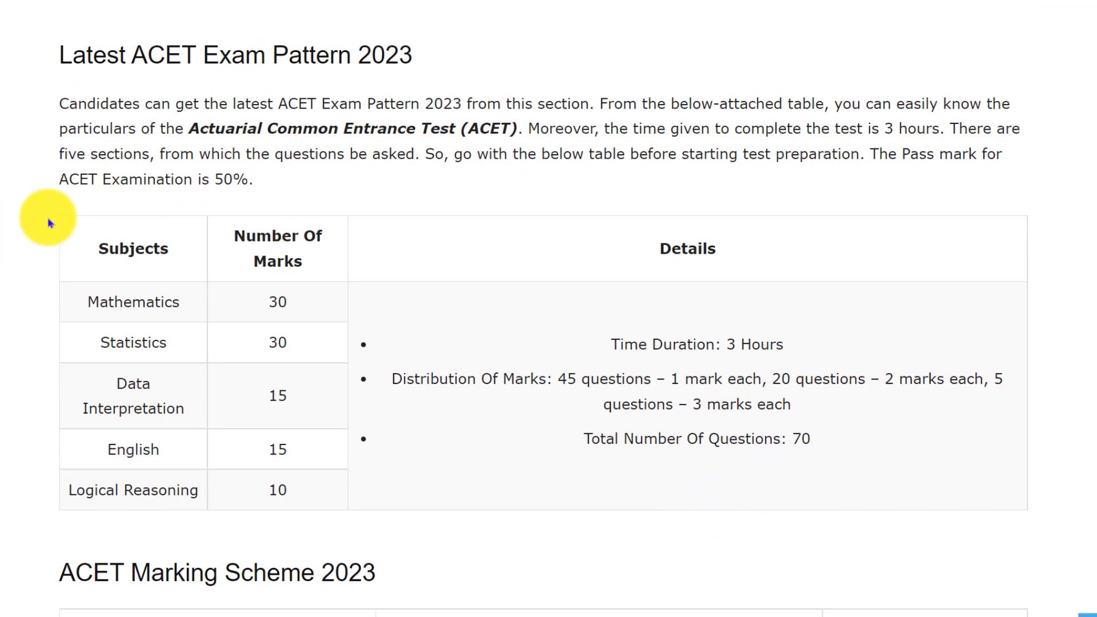
{"action": "mouse_move", "coordinate": [229, 213]}
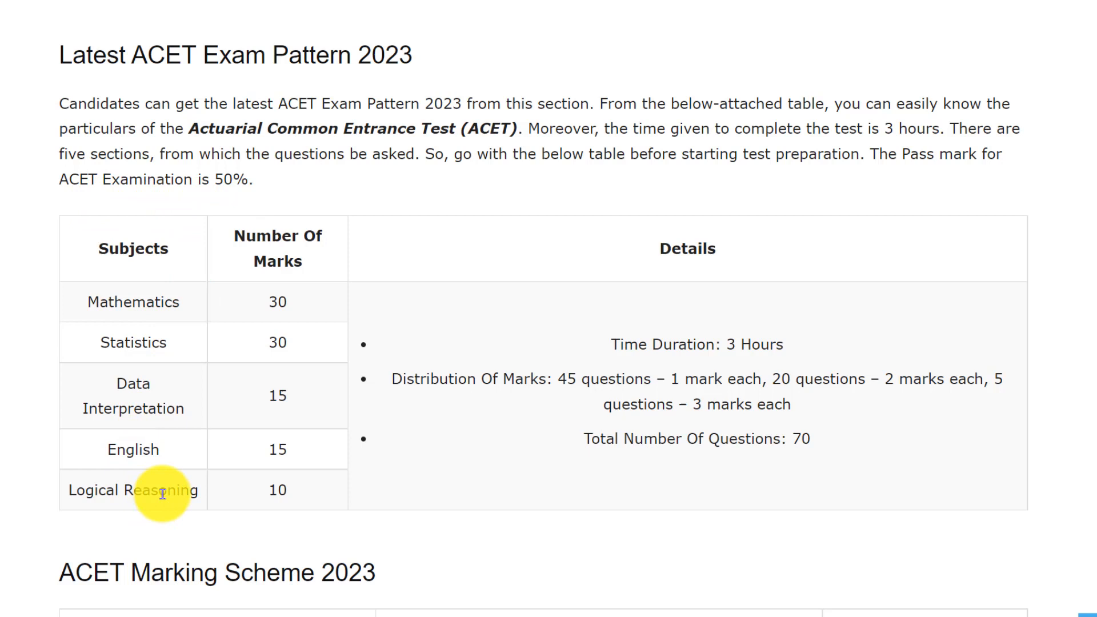
{"action": "mouse_move", "coordinate": [137, 447]}
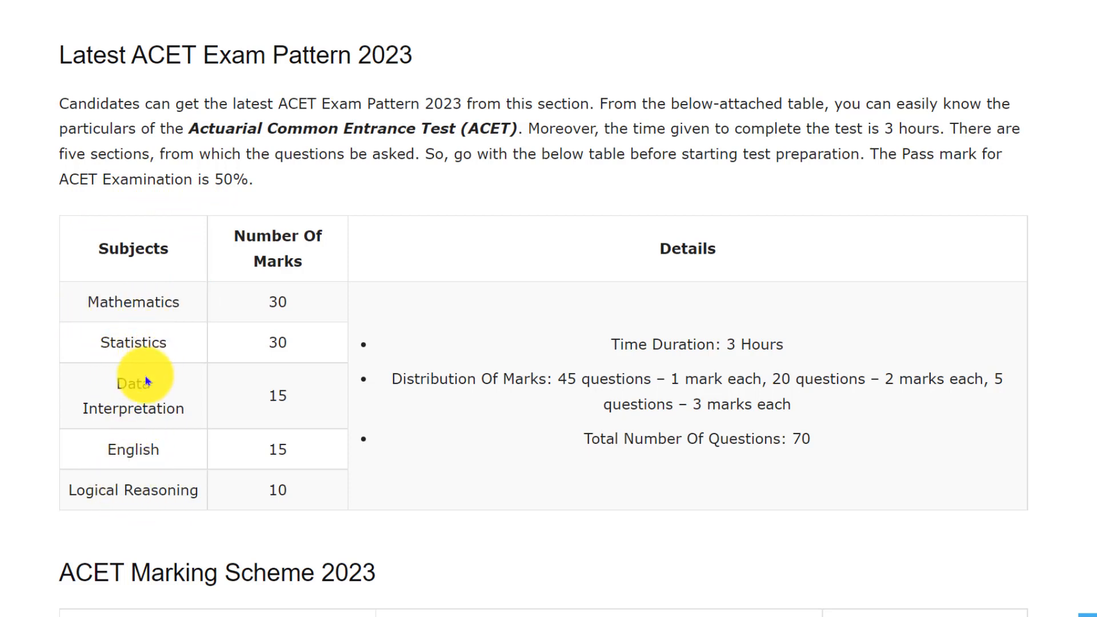
{"action": "mouse_move", "coordinate": [135, 497]}
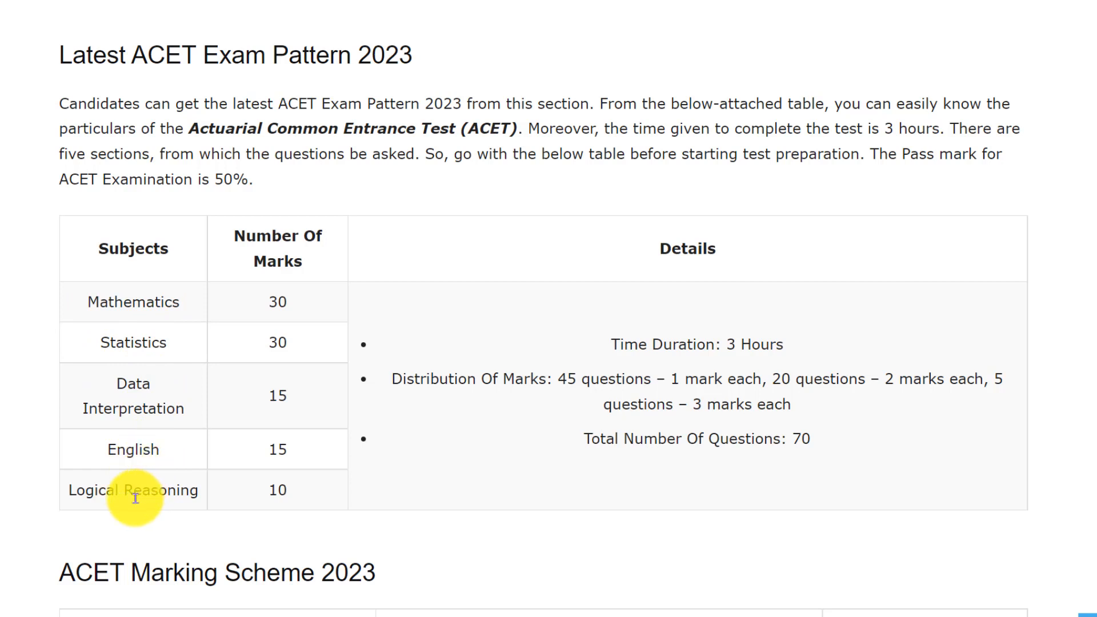
{"action": "mouse_move", "coordinate": [653, 368]}
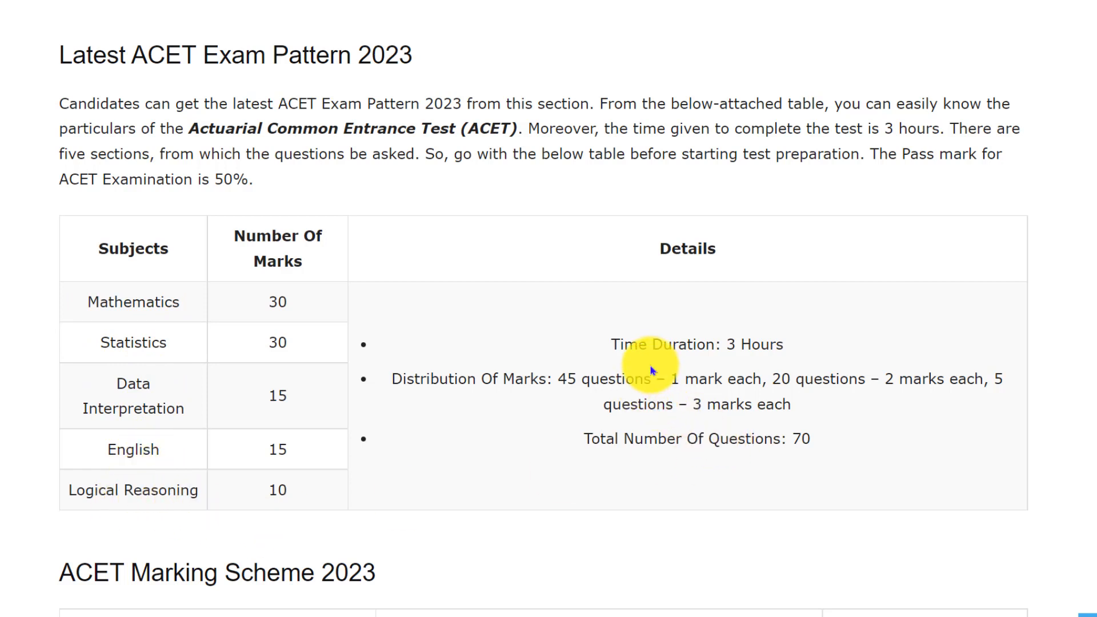
{"action": "scroll", "scroll_direction": "down", "scroll_amount": 3}
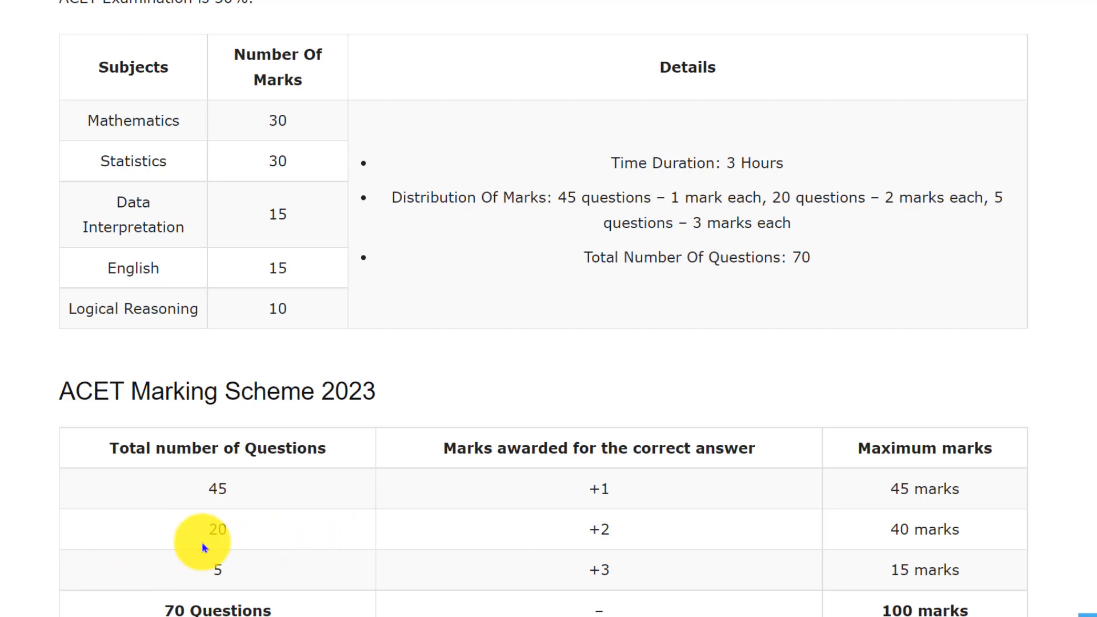
{"action": "mouse_move", "coordinate": [572, 554]}
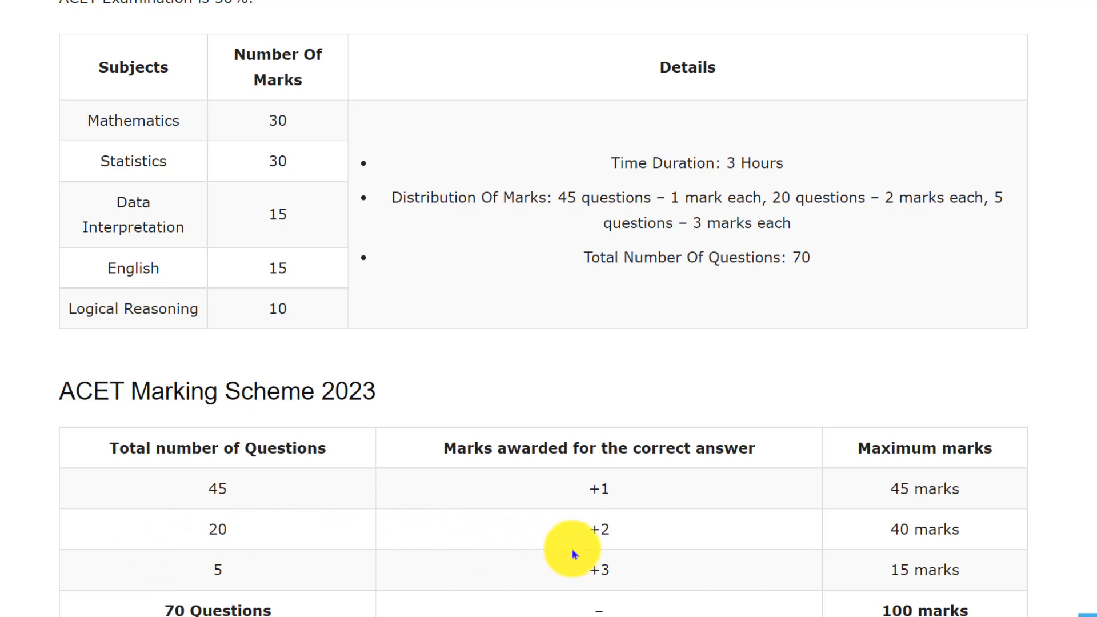
{"action": "mouse_move", "coordinate": [556, 574]}
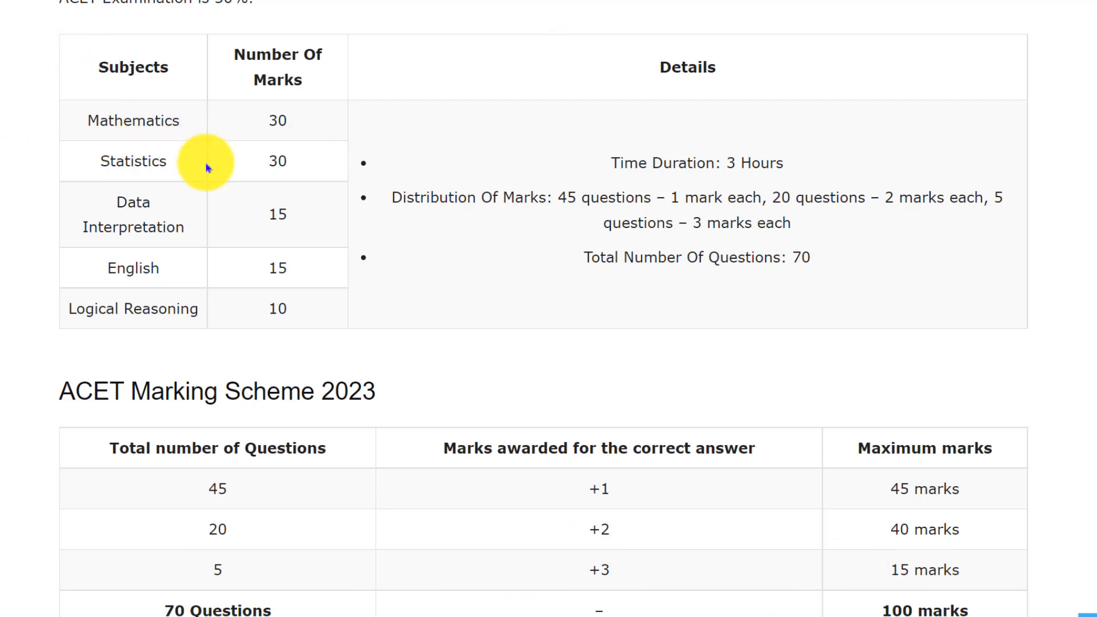
{"action": "mouse_move", "coordinate": [243, 227]}
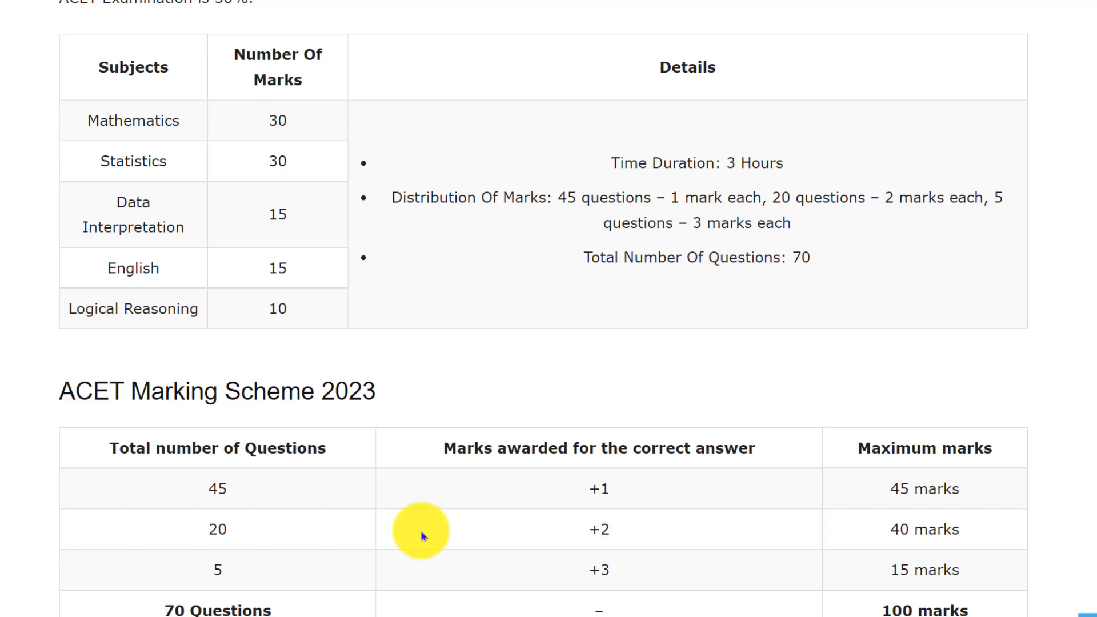
{"action": "scroll", "scroll_direction": "down", "scroll_amount": 3}
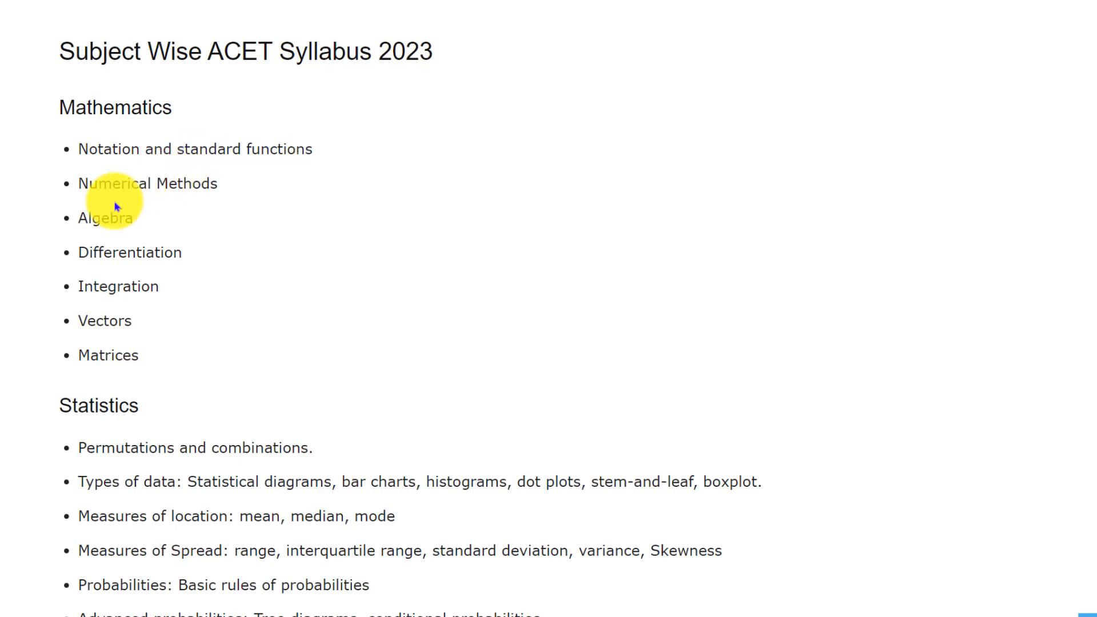
{"action": "mouse_move", "coordinate": [107, 266]}
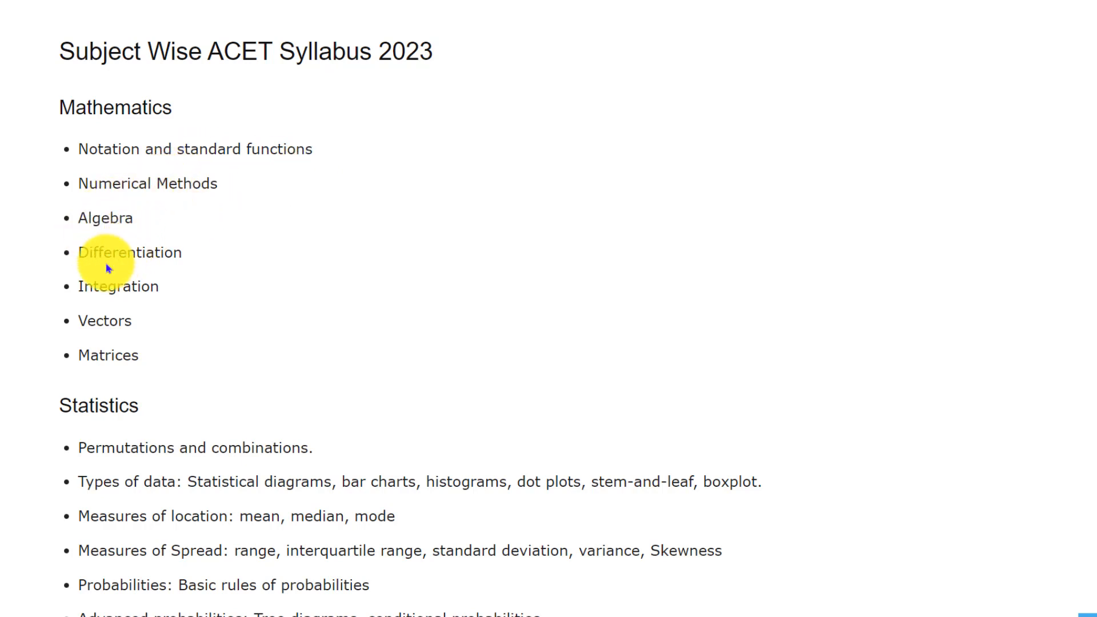
{"action": "mouse_move", "coordinate": [96, 335]}
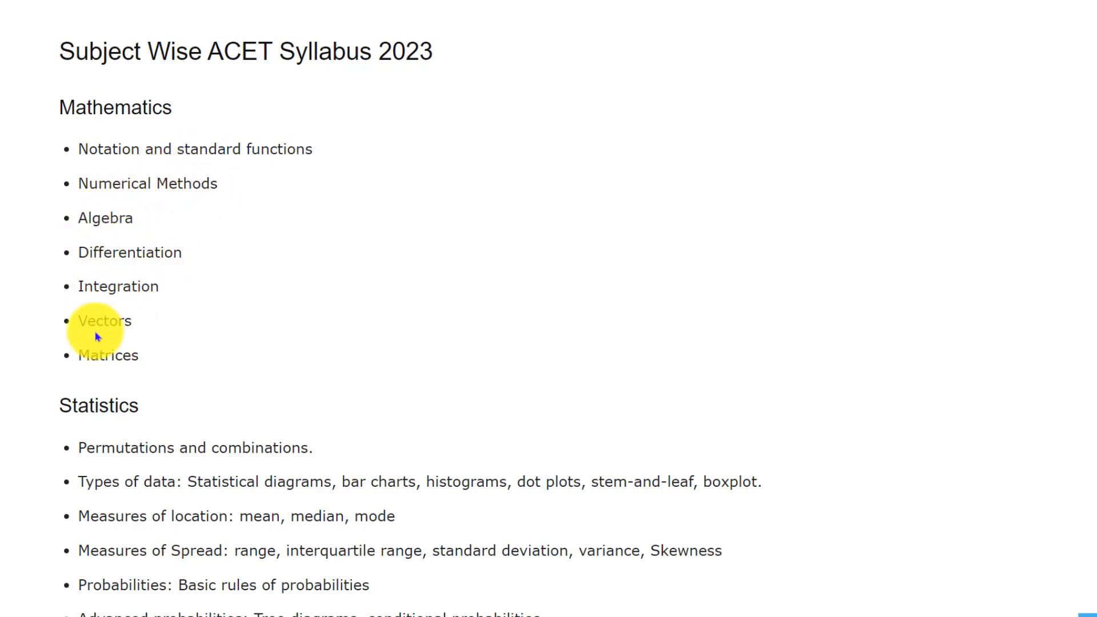
{"action": "scroll", "scroll_direction": "down", "scroll_amount": 3}
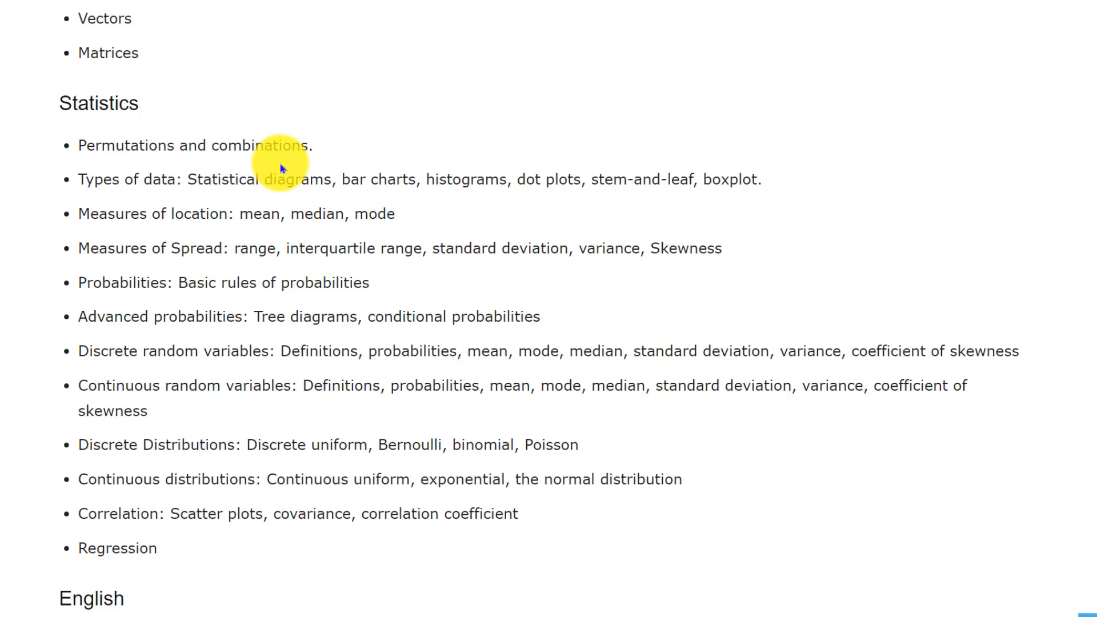
{"action": "mouse_move", "coordinate": [157, 199]}
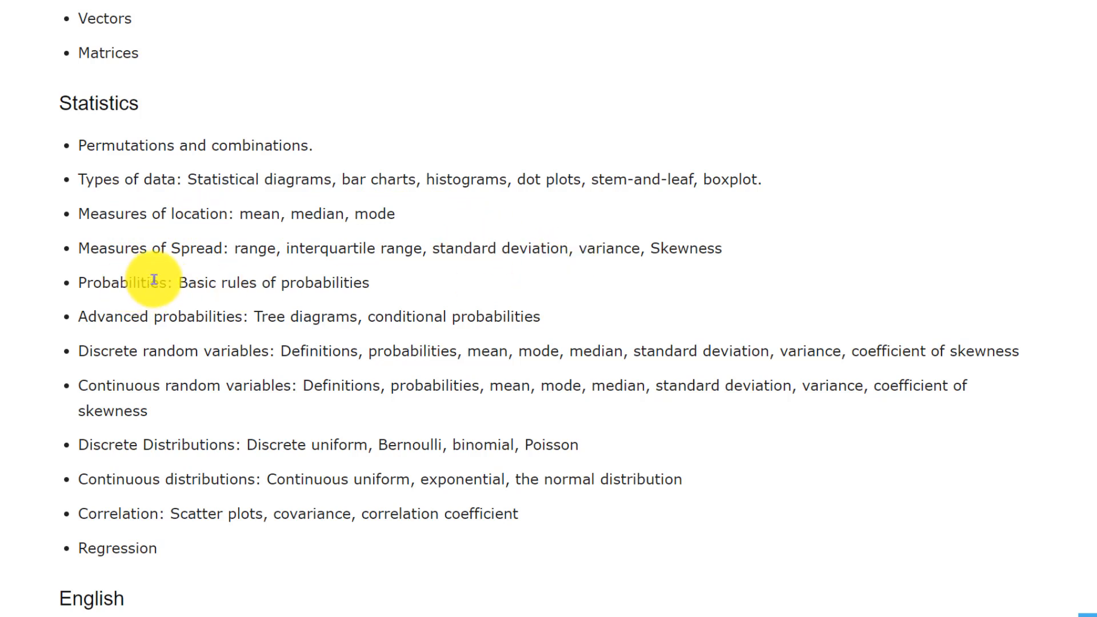
{"action": "mouse_move", "coordinate": [405, 276]}
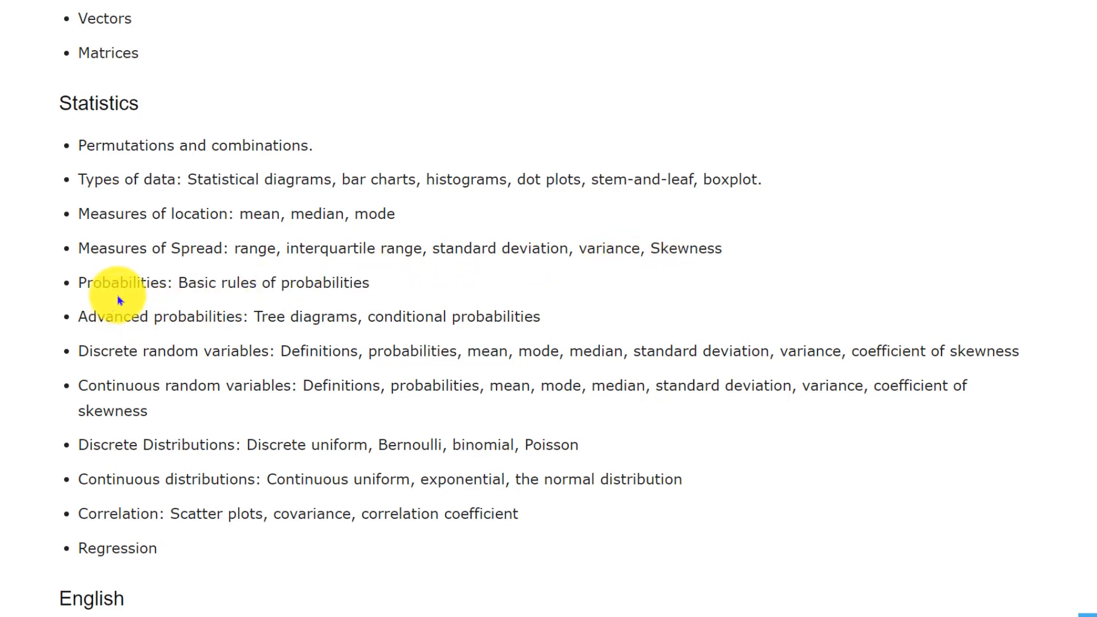
{"action": "mouse_move", "coordinate": [109, 332]}
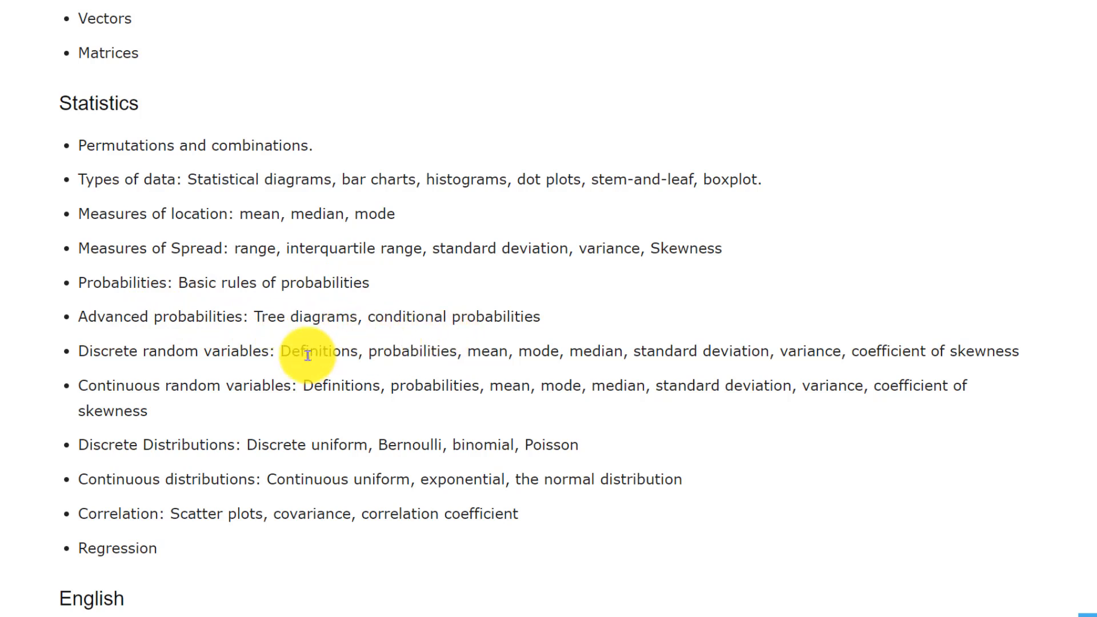
{"action": "mouse_move", "coordinate": [336, 379]}
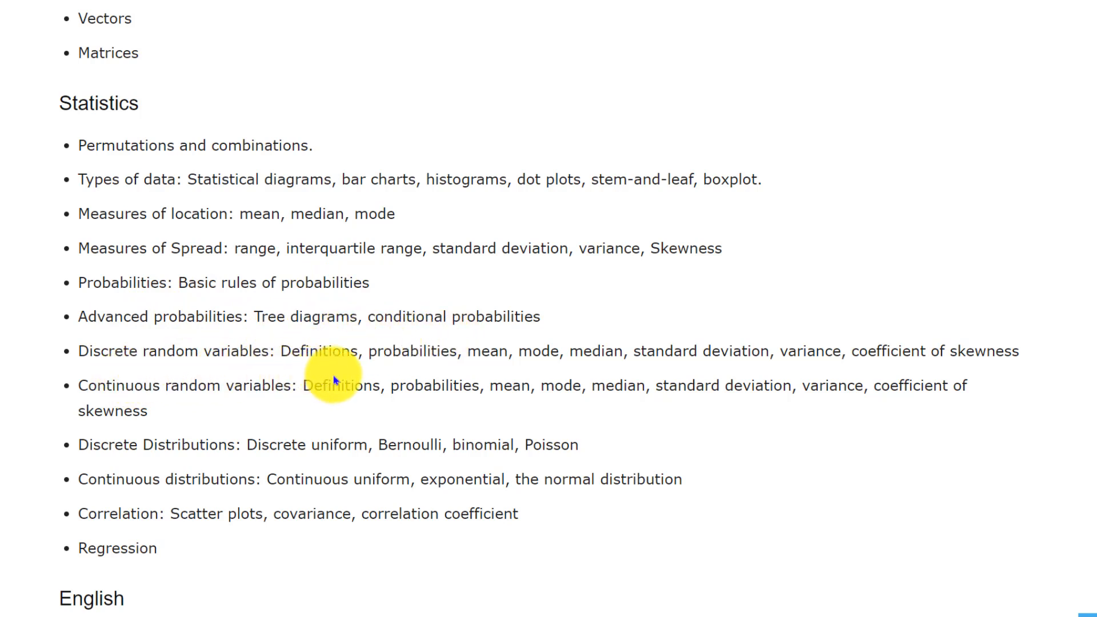
{"action": "mouse_move", "coordinate": [407, 367]}
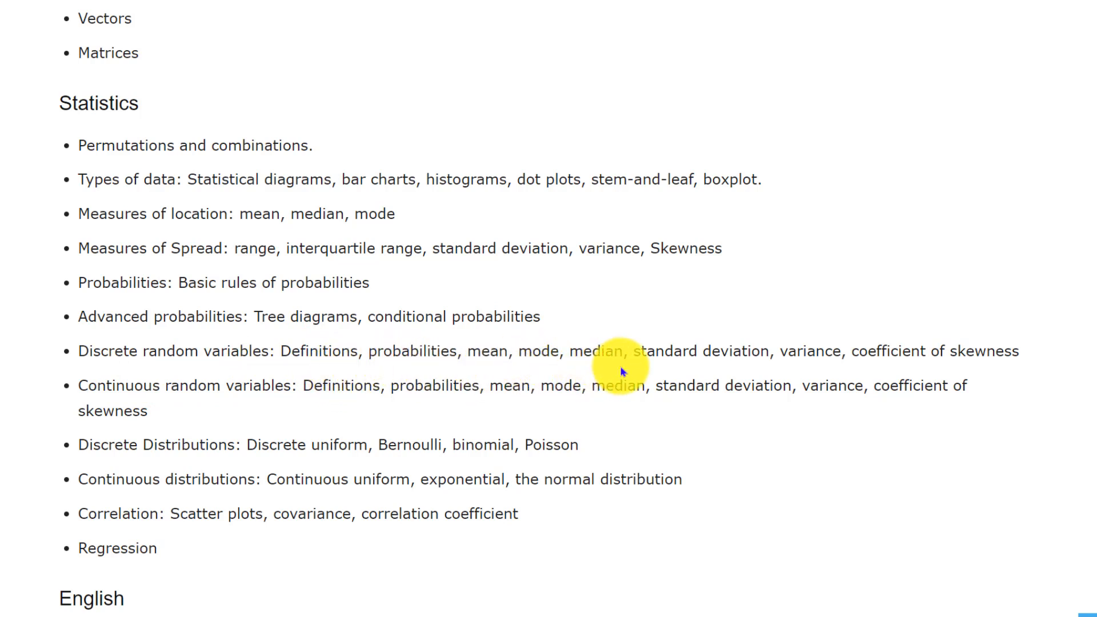
{"action": "mouse_move", "coordinate": [818, 371]}
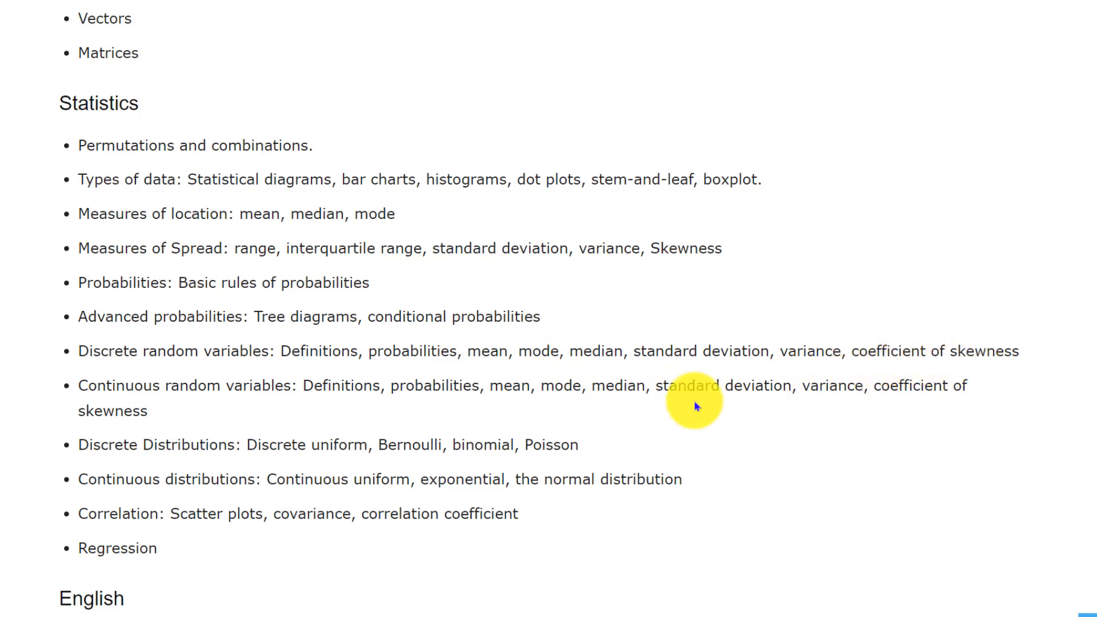
{"action": "mouse_move", "coordinate": [257, 402]}
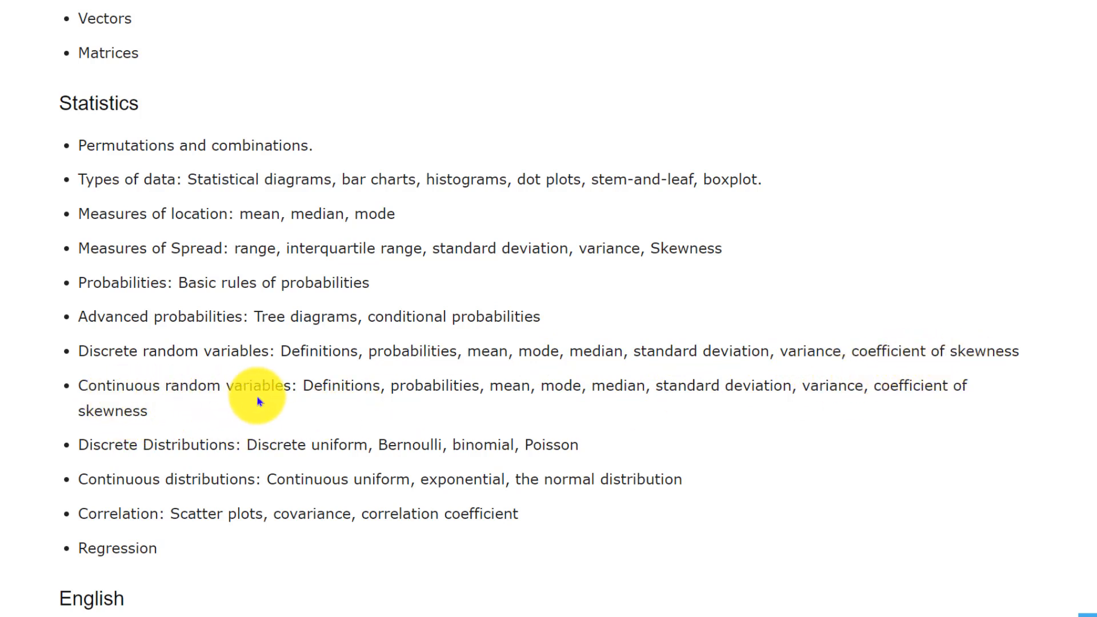
{"action": "mouse_move", "coordinate": [448, 413]}
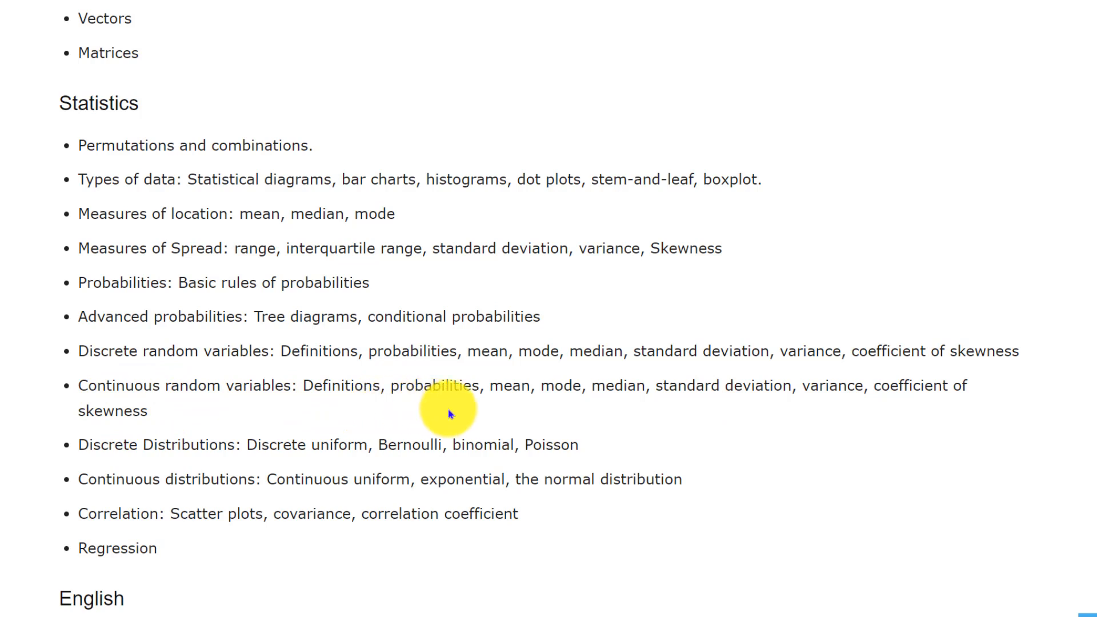
{"action": "mouse_move", "coordinate": [636, 412]}
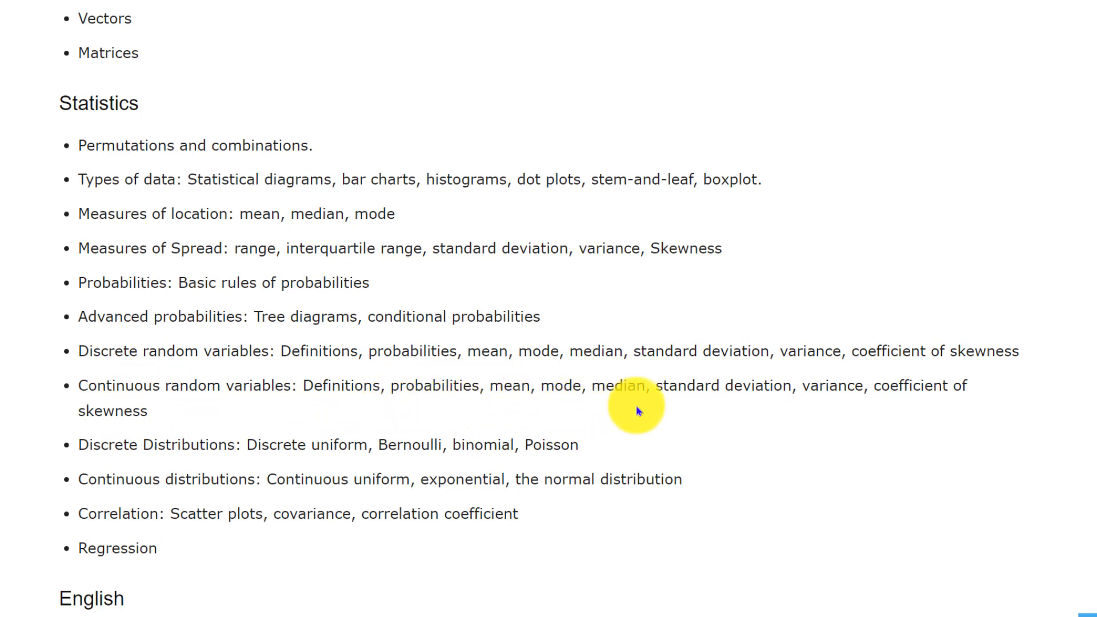
{"action": "mouse_move", "coordinate": [286, 425]}
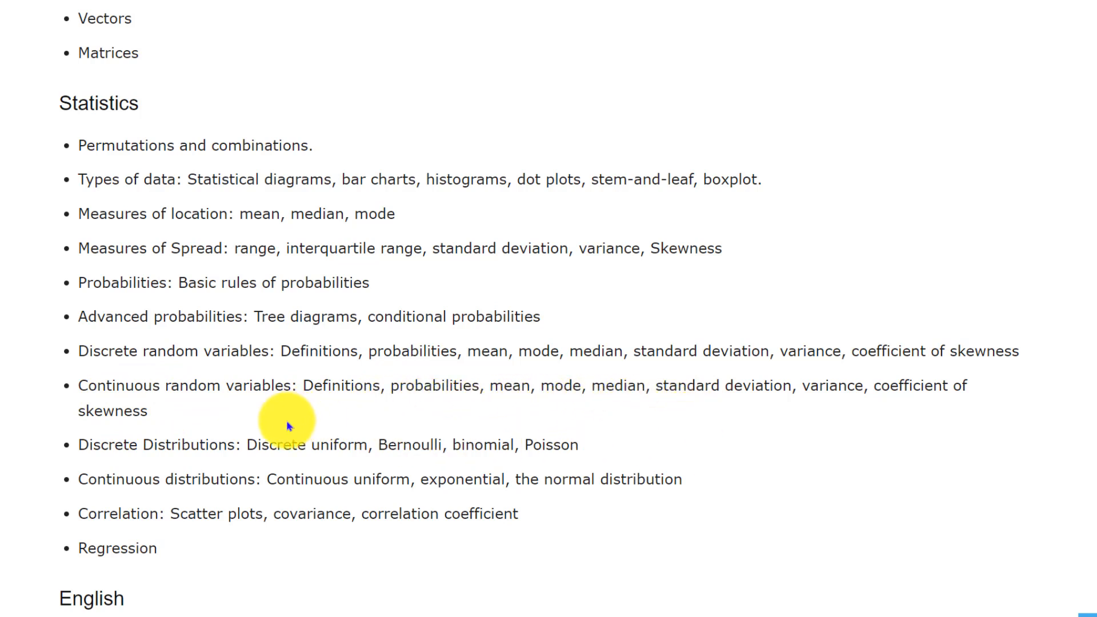
{"action": "mouse_move", "coordinate": [217, 481]}
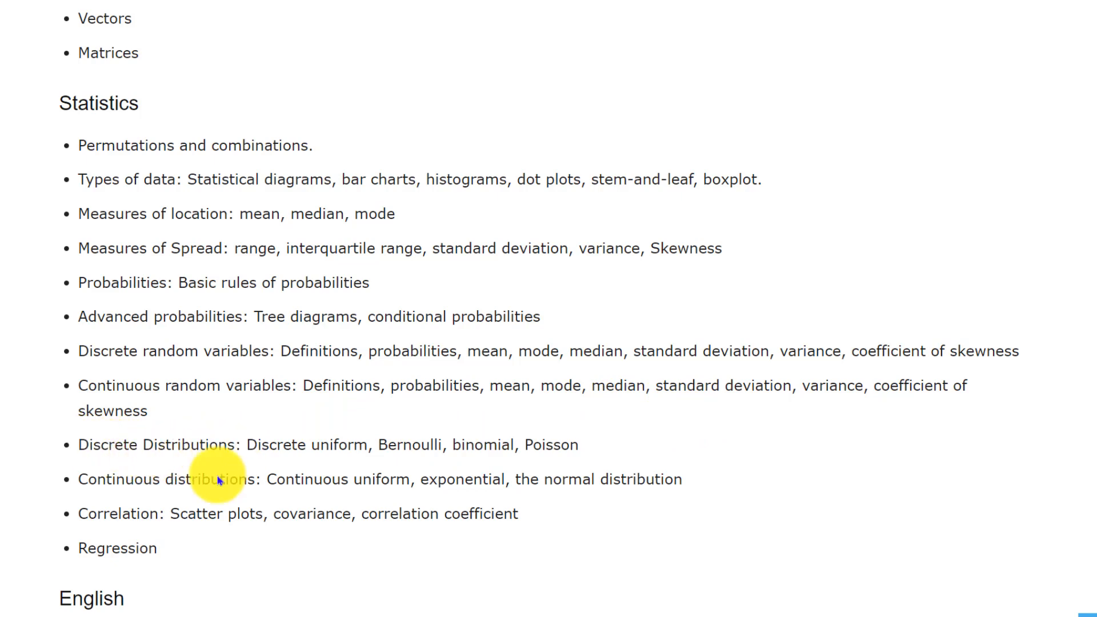
{"action": "mouse_move", "coordinate": [119, 546]}
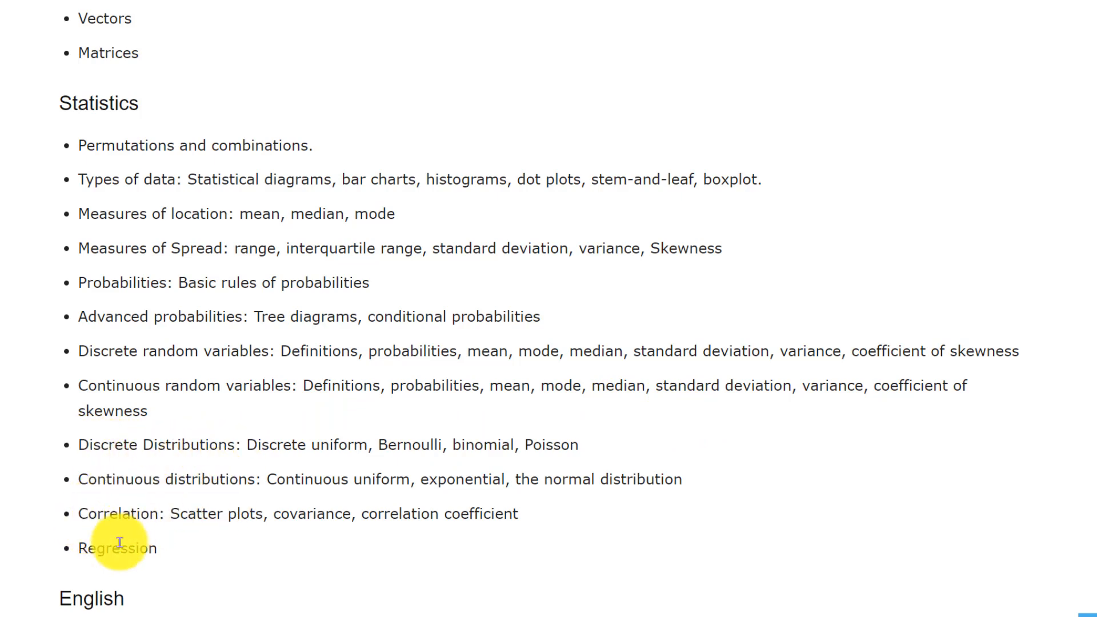
{"action": "scroll", "scroll_direction": "down", "scroll_amount": 3}
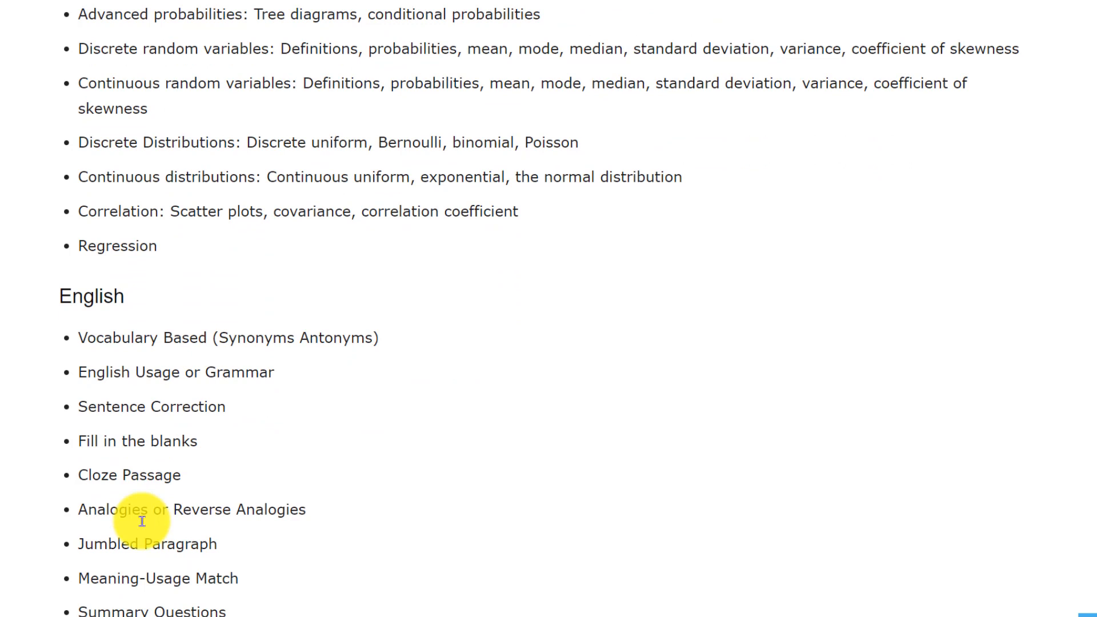
{"action": "scroll", "scroll_direction": "down", "scroll_amount": 3}
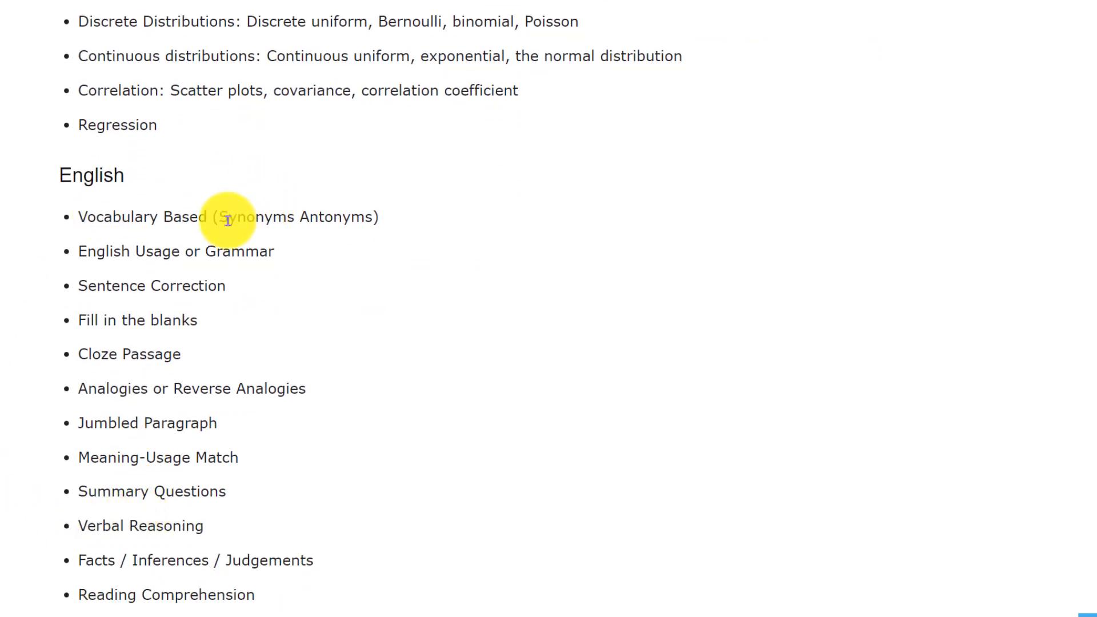
{"action": "mouse_move", "coordinate": [315, 231]}
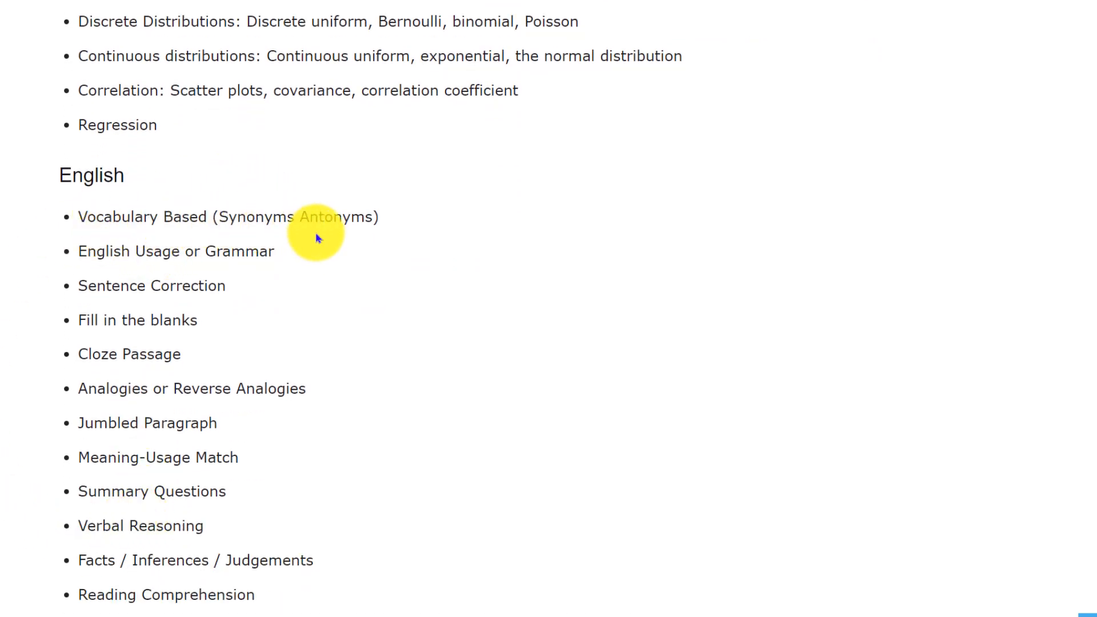
{"action": "mouse_move", "coordinate": [198, 246]}
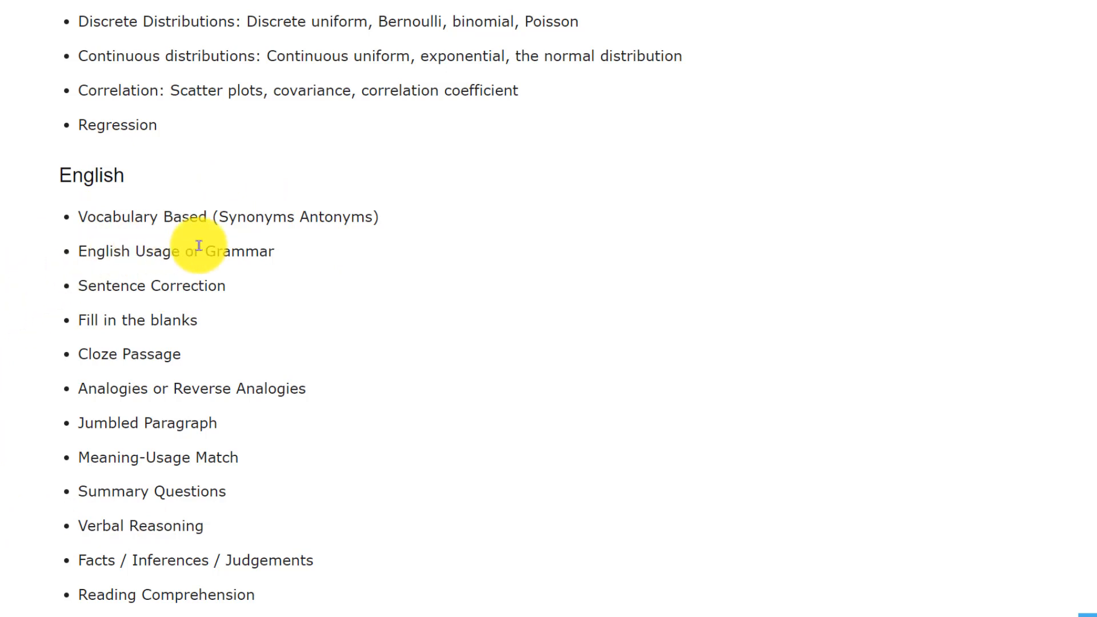
{"action": "mouse_move", "coordinate": [174, 320]}
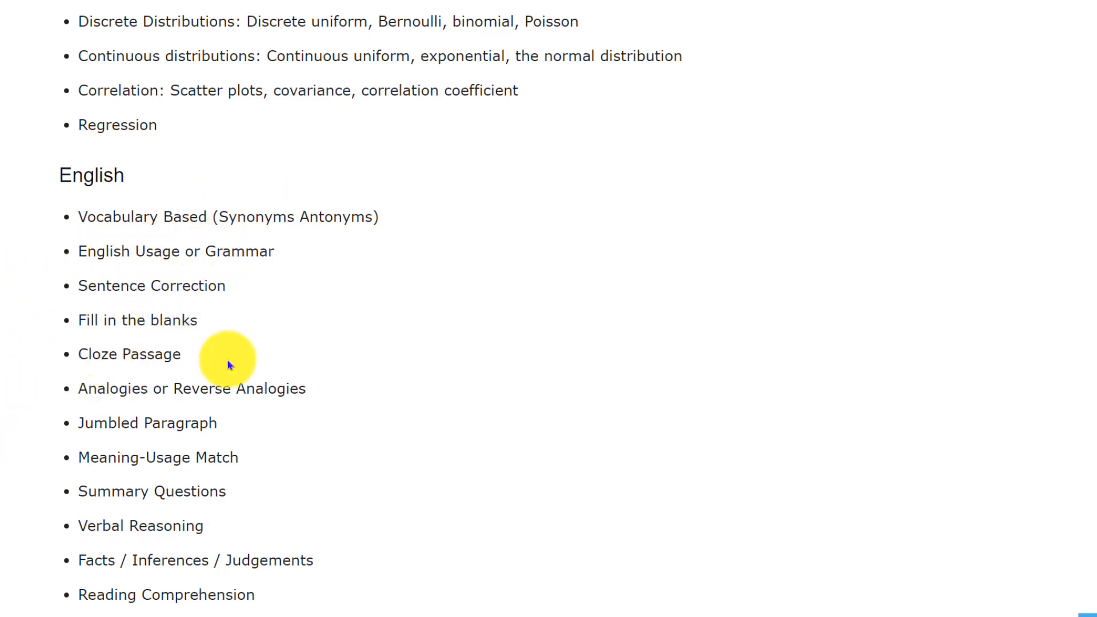
{"action": "scroll", "scroll_direction": "down", "scroll_amount": 3}
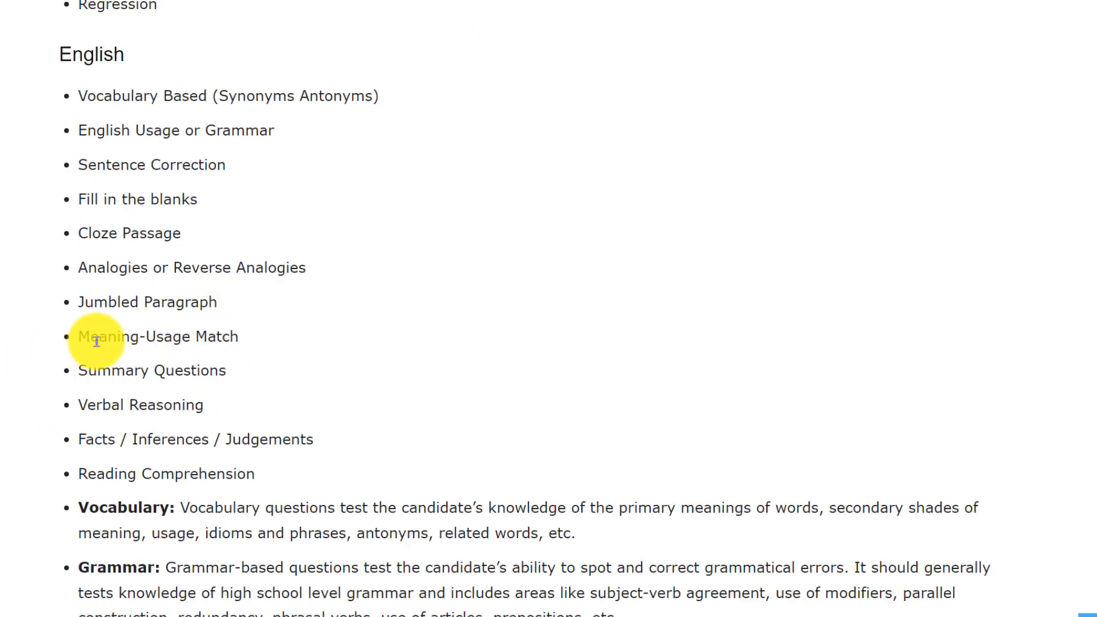
{"action": "mouse_move", "coordinate": [168, 423]}
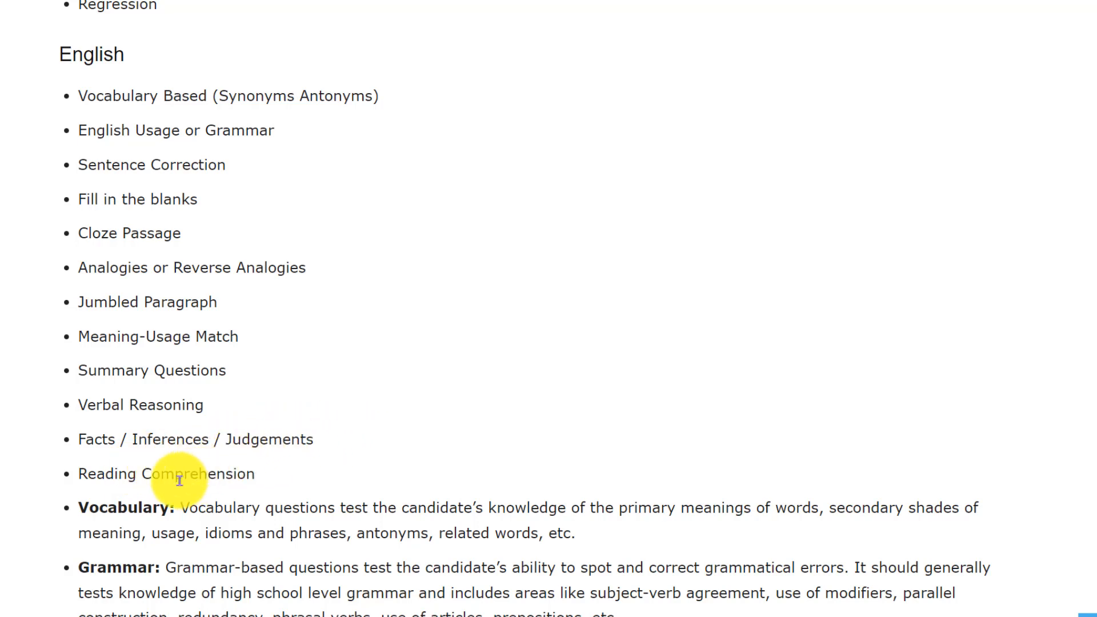
{"action": "scroll", "scroll_direction": "down", "scroll_amount": 3}
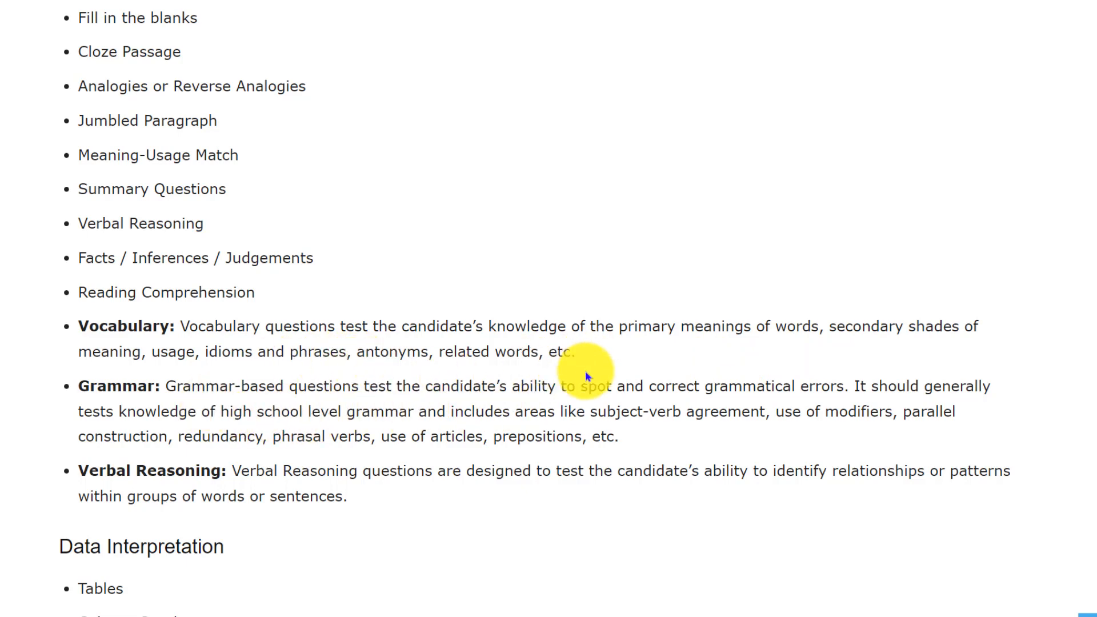
{"action": "scroll", "scroll_direction": "down", "scroll_amount": 3}
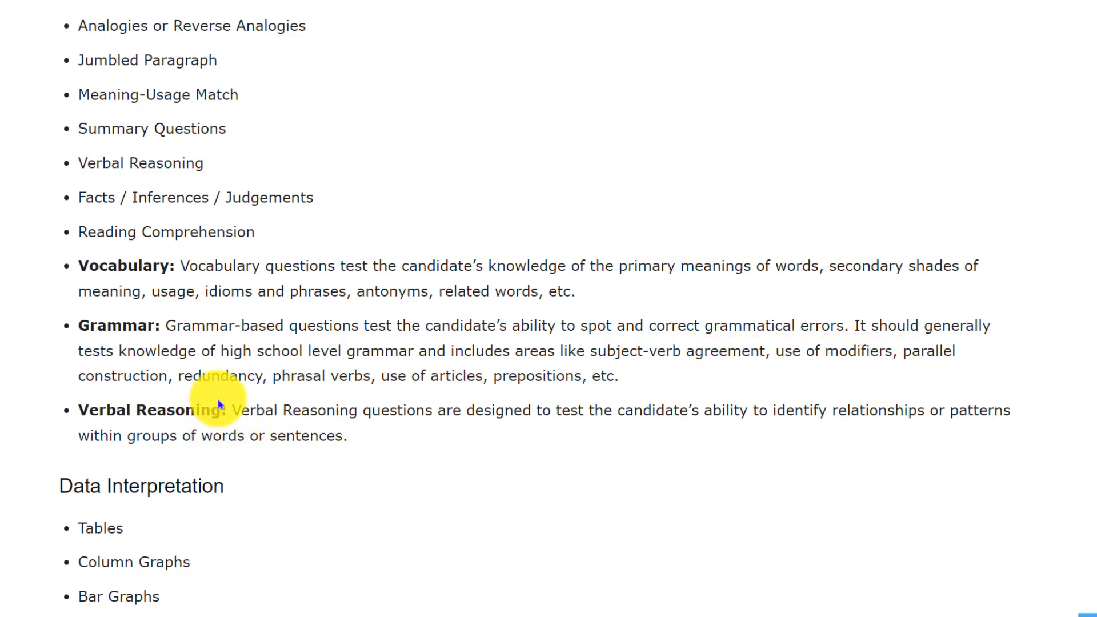
{"action": "mouse_move", "coordinate": [529, 390]}
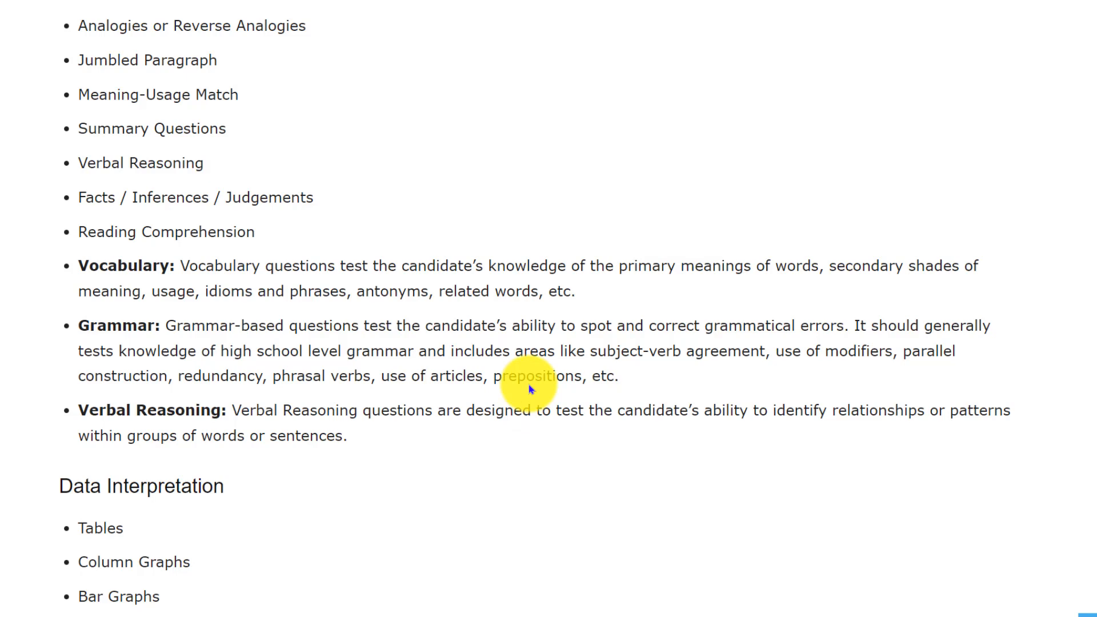
{"action": "scroll", "scroll_direction": "down", "scroll_amount": 3}
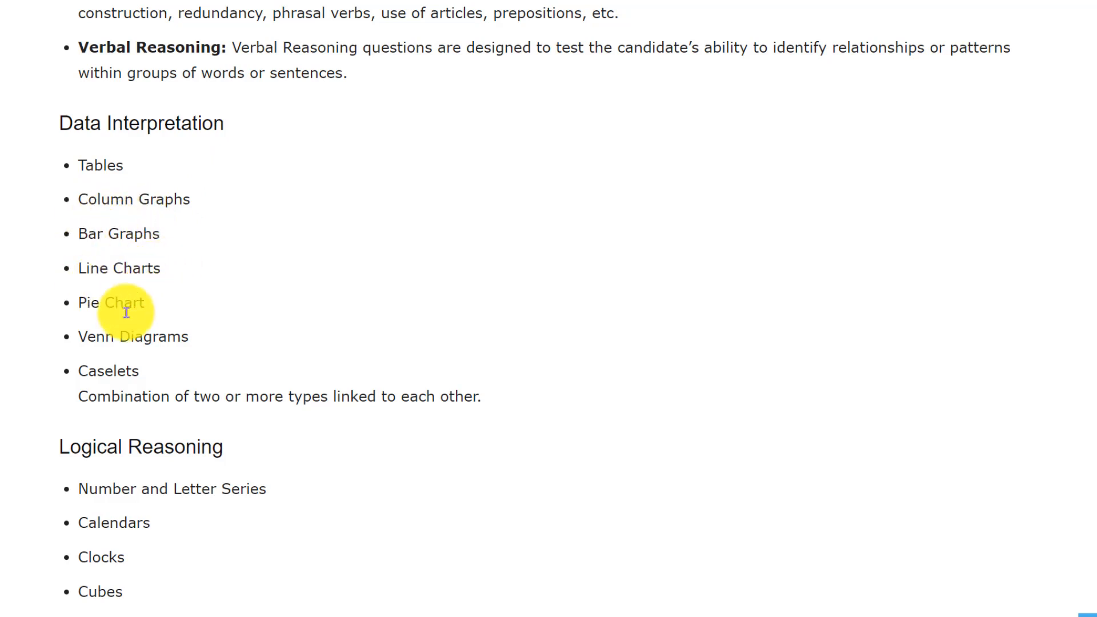
{"action": "mouse_move", "coordinate": [126, 391]}
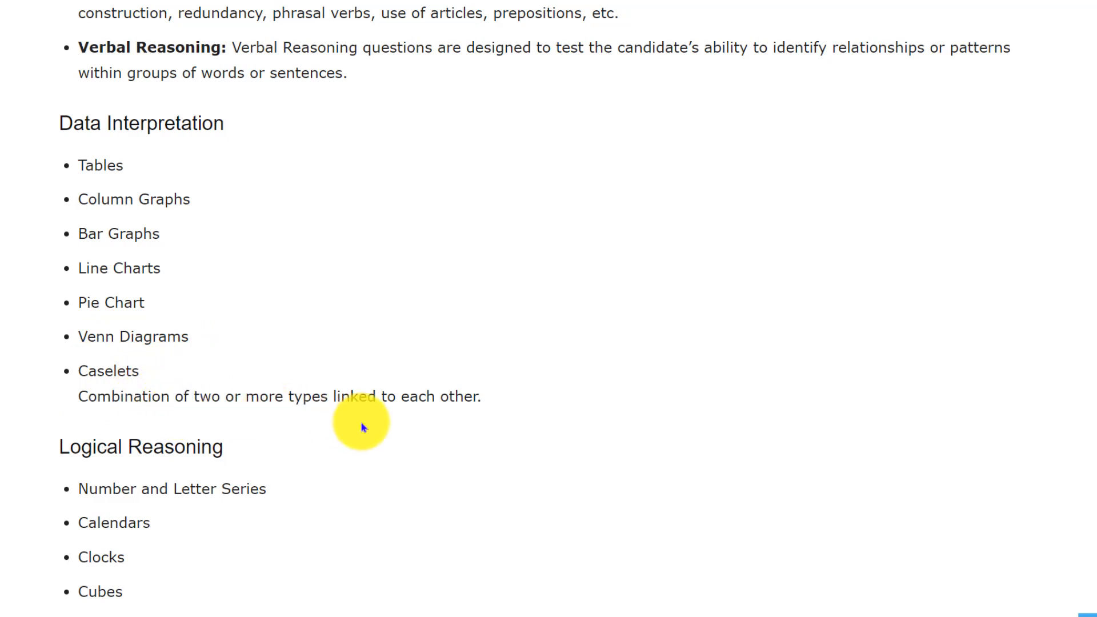
{"action": "mouse_move", "coordinate": [395, 418]}
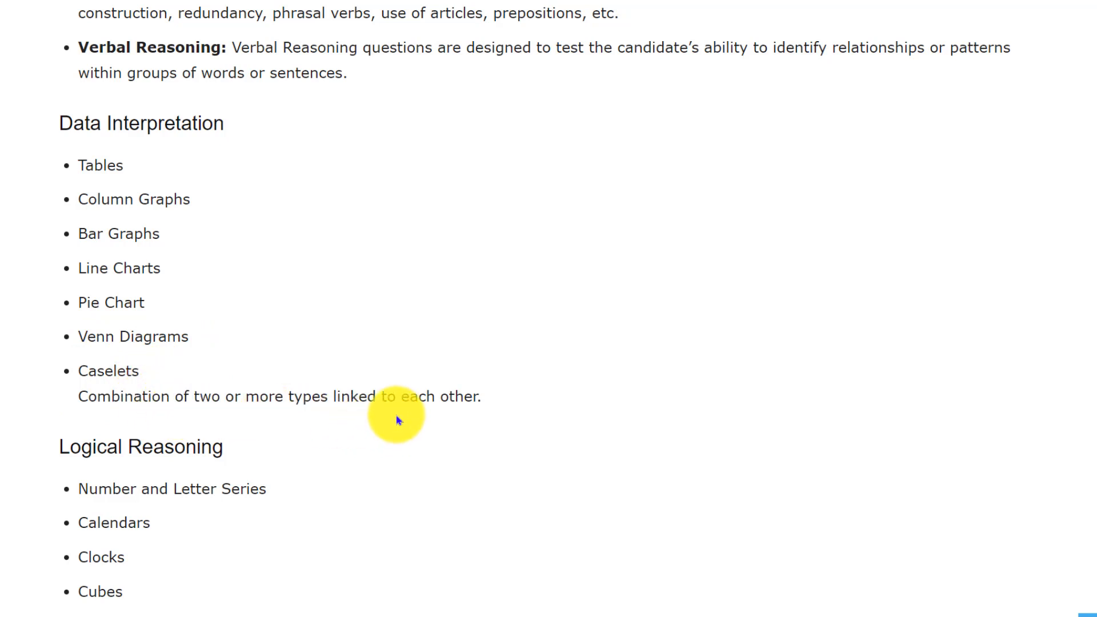
{"action": "scroll", "scroll_direction": "down", "scroll_amount": 3}
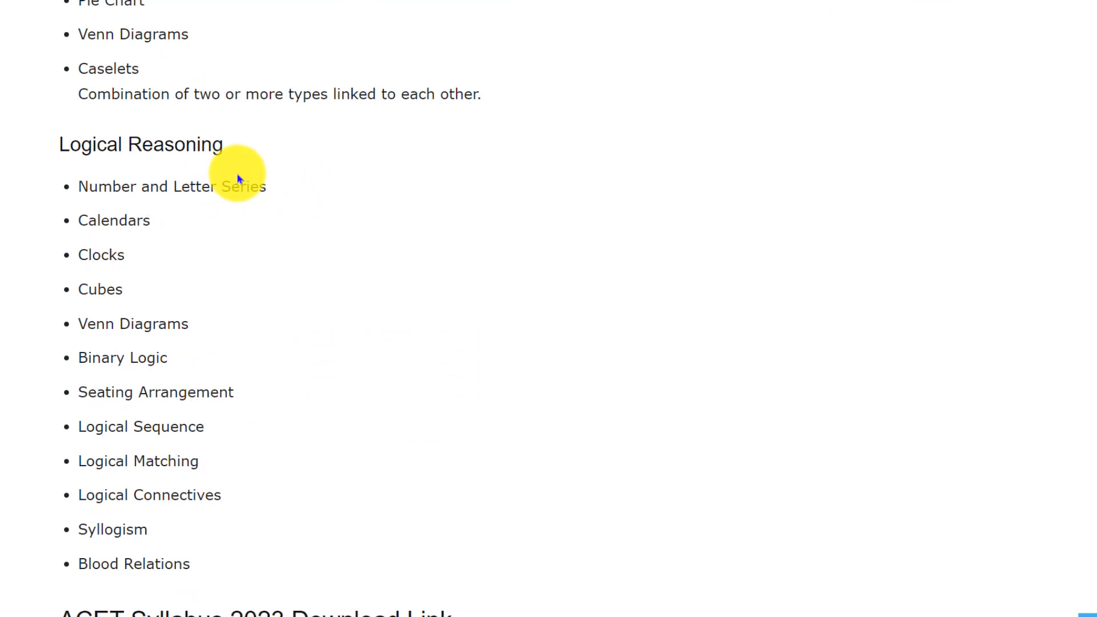
{"action": "mouse_move", "coordinate": [169, 210]}
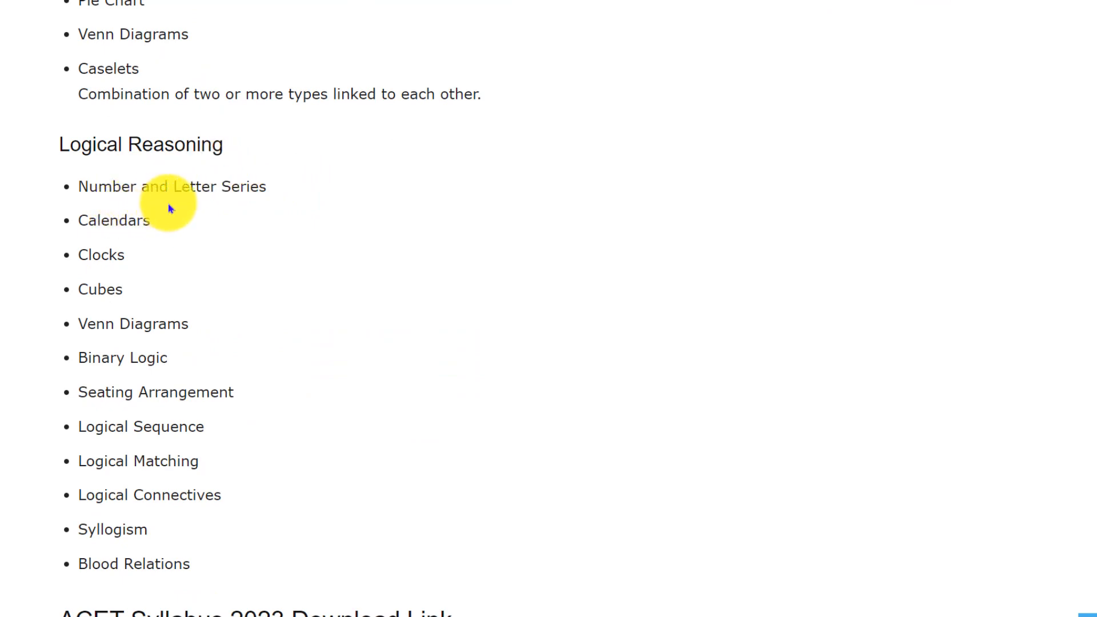
{"action": "mouse_move", "coordinate": [68, 273]}
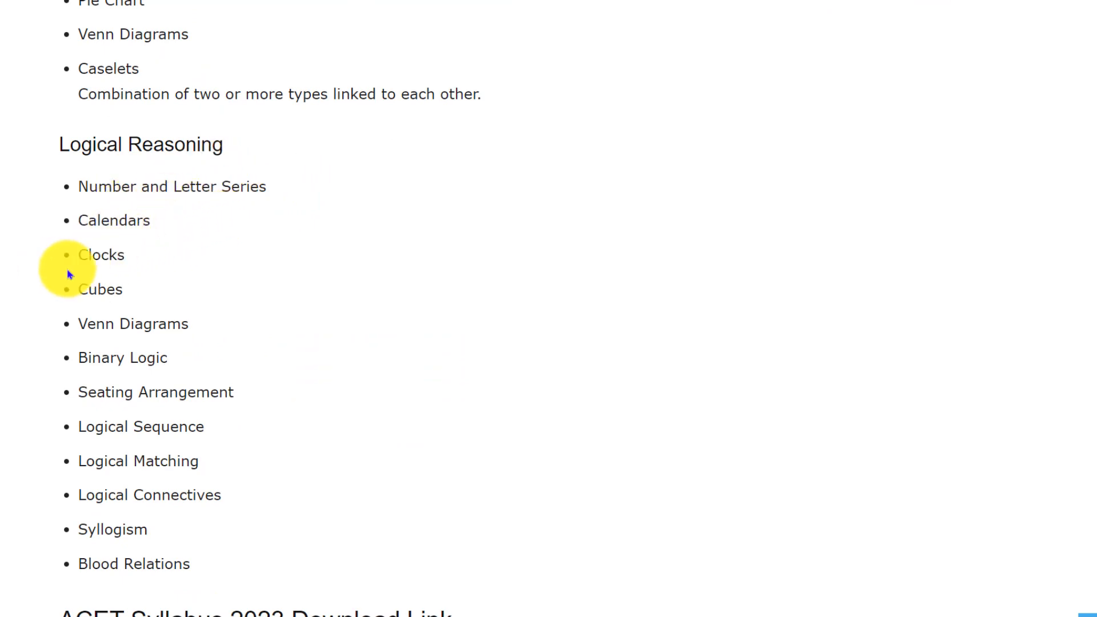
{"action": "mouse_move", "coordinate": [195, 339]}
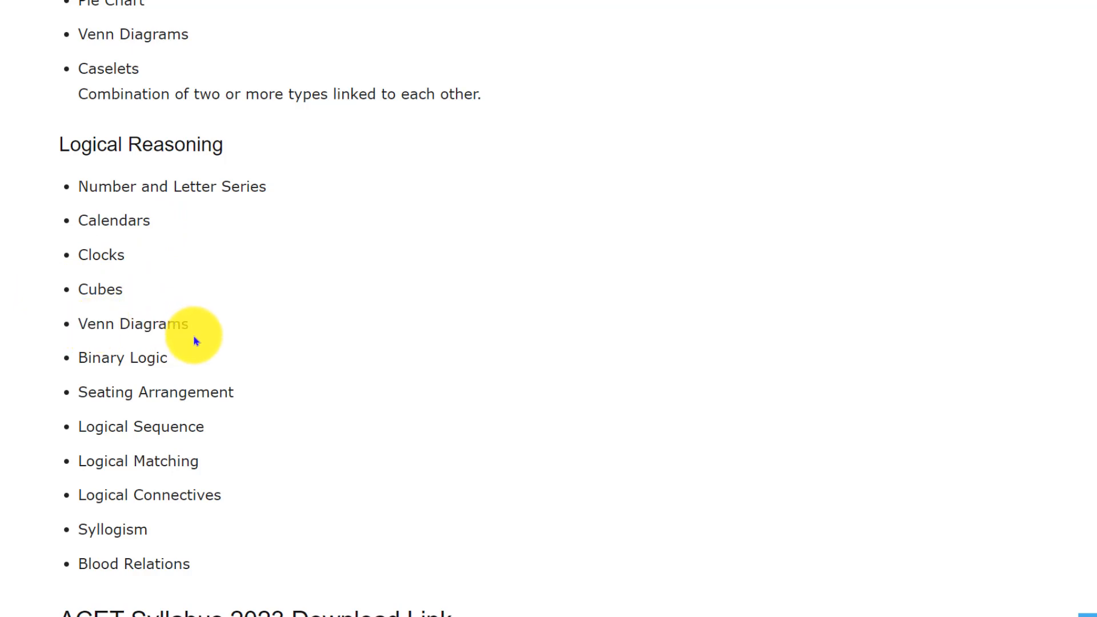
{"action": "mouse_move", "coordinate": [119, 416]}
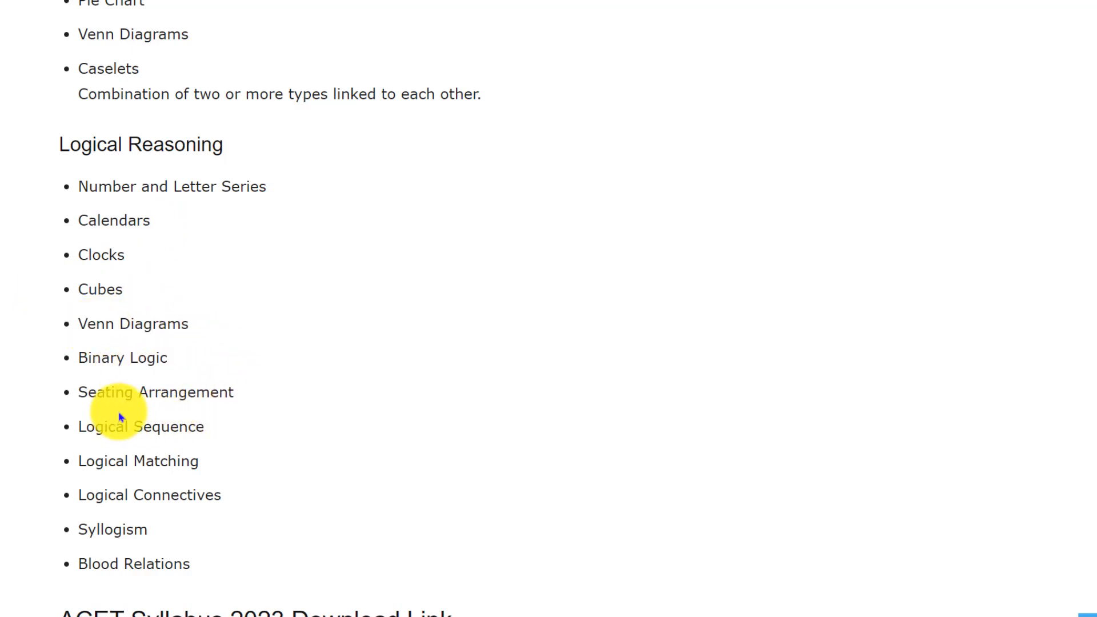
{"action": "mouse_move", "coordinate": [149, 469]}
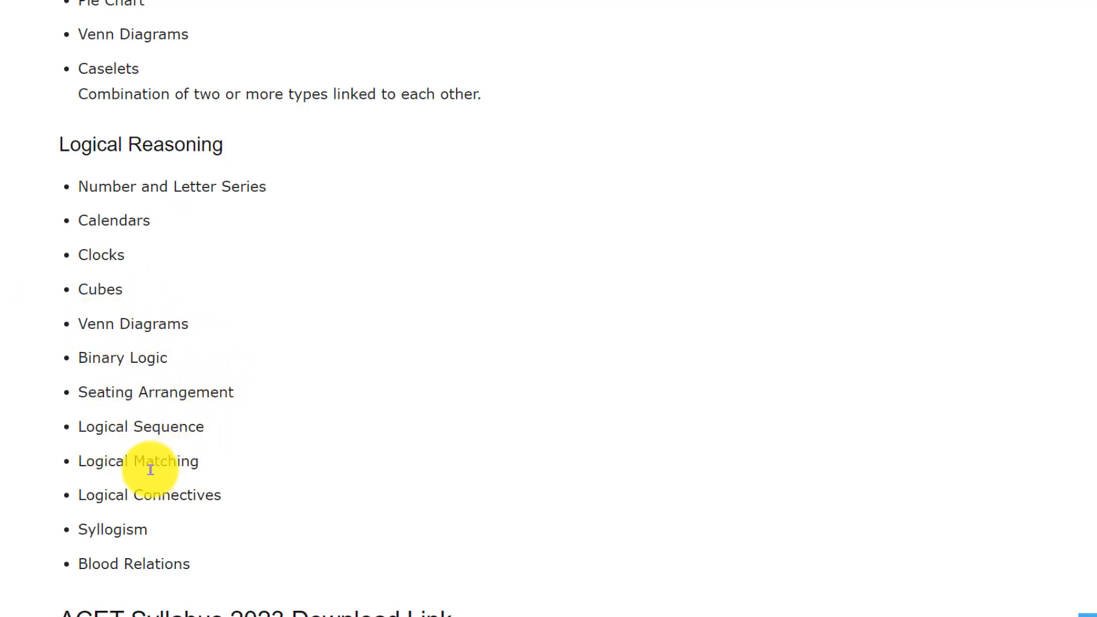
{"action": "mouse_move", "coordinate": [215, 499]}
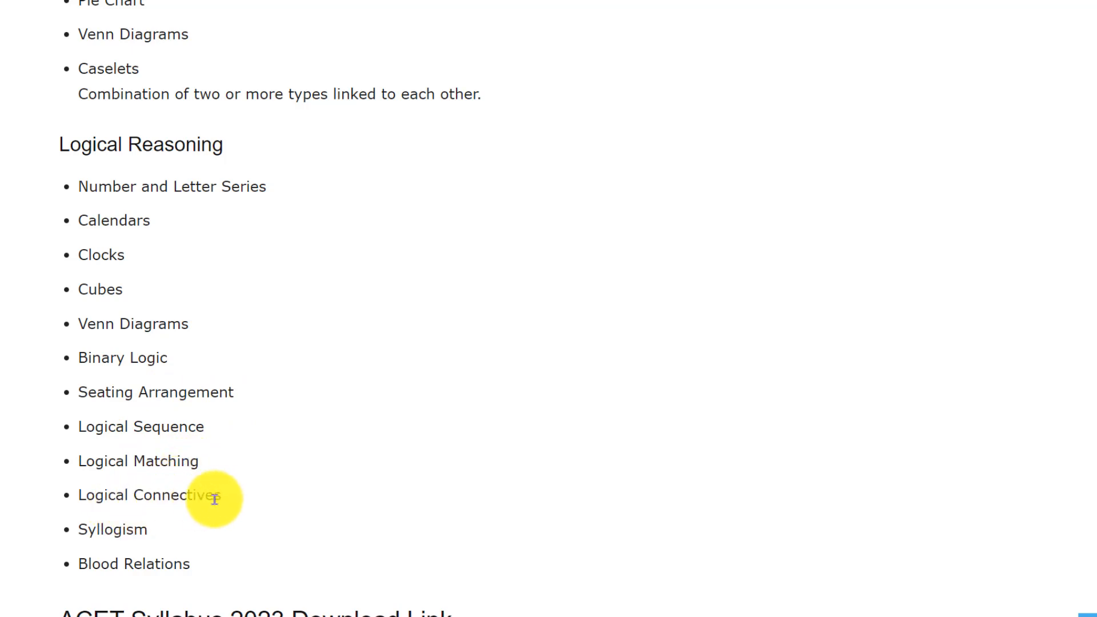
{"action": "mouse_move", "coordinate": [283, 526]}
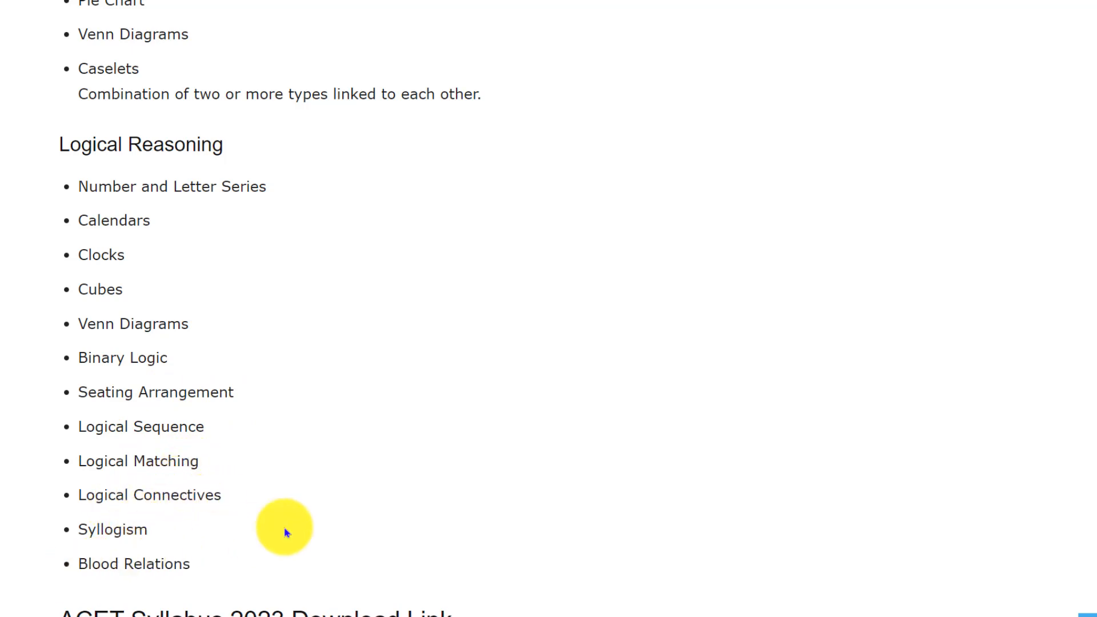
{"action": "scroll", "scroll_direction": "down", "scroll_amount": 3}
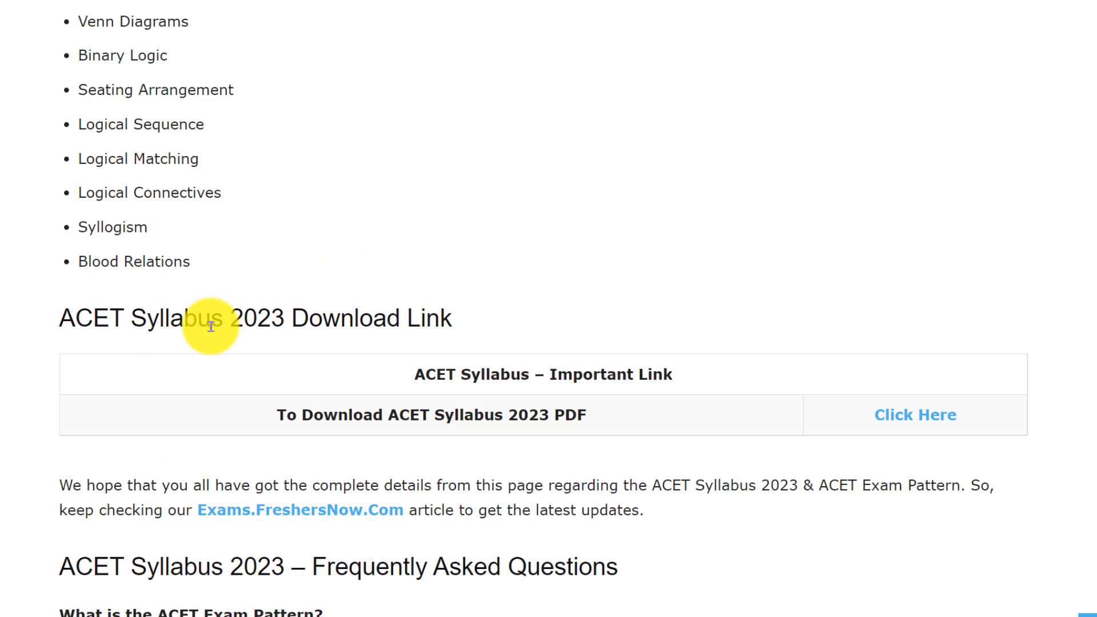
{"action": "mouse_move", "coordinate": [108, 328]}
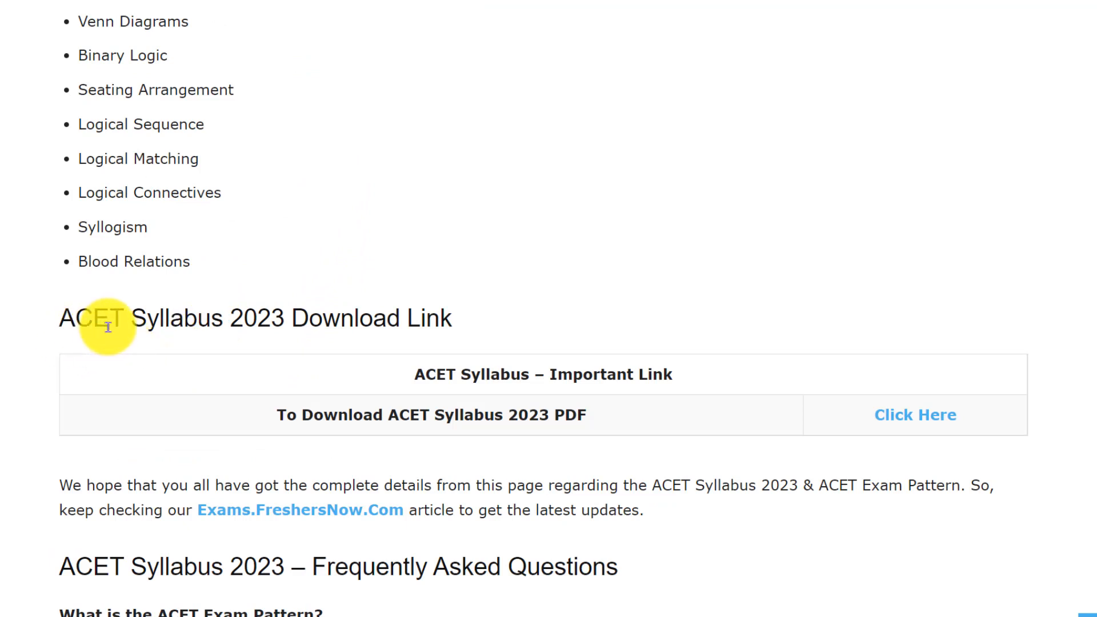
{"action": "scroll", "scroll_direction": "down", "scroll_amount": 3}
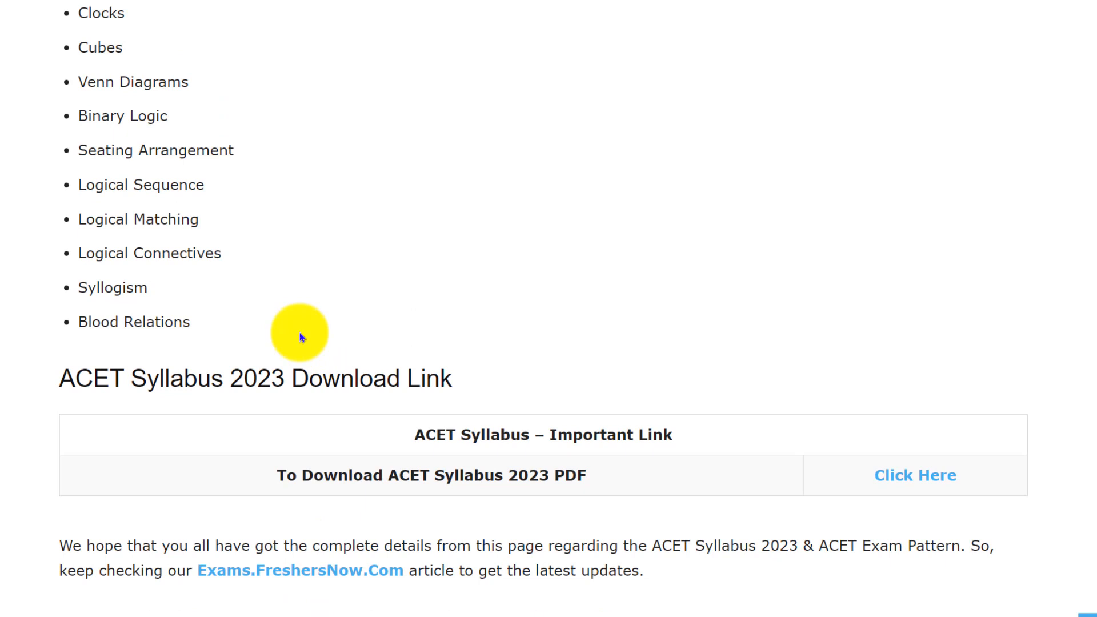
{"action": "mouse_move", "coordinate": [291, 330]}
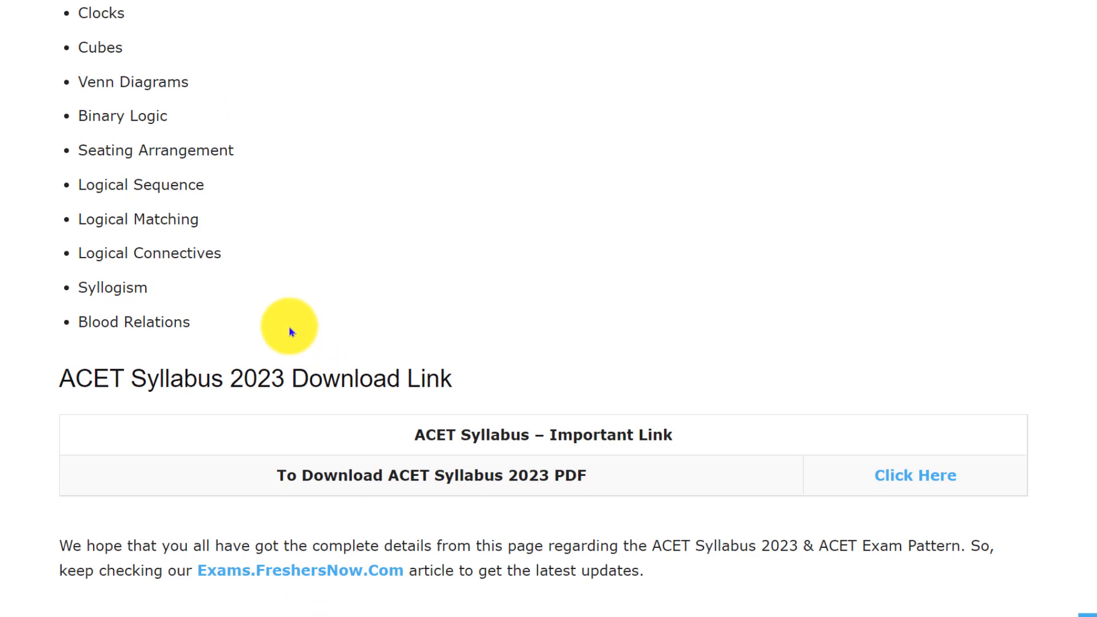
{"action": "mouse_move", "coordinate": [359, 320]}
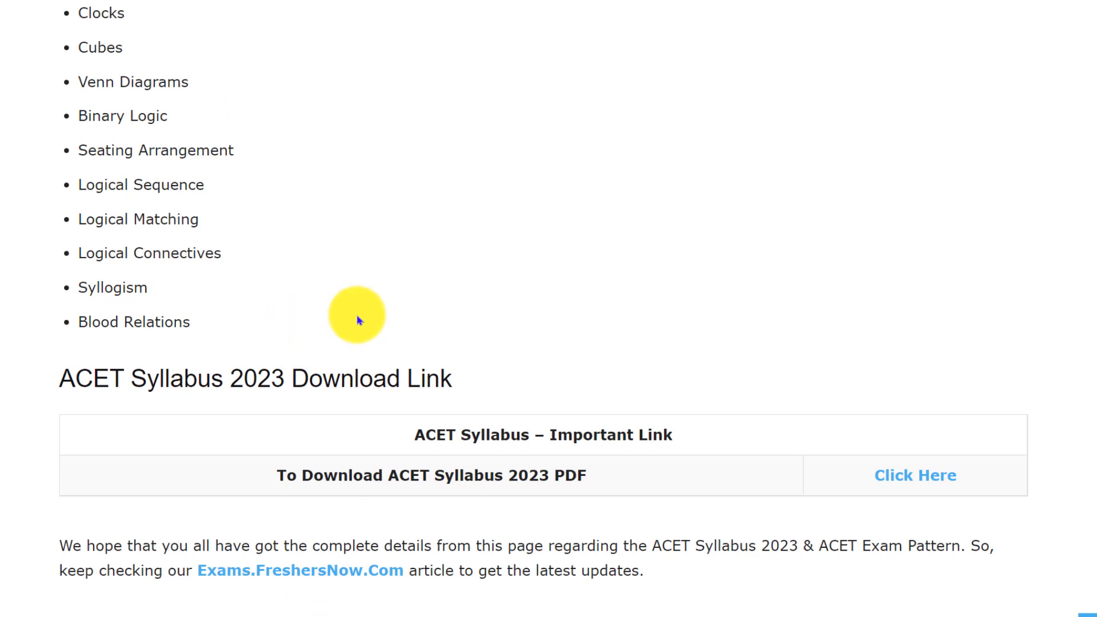